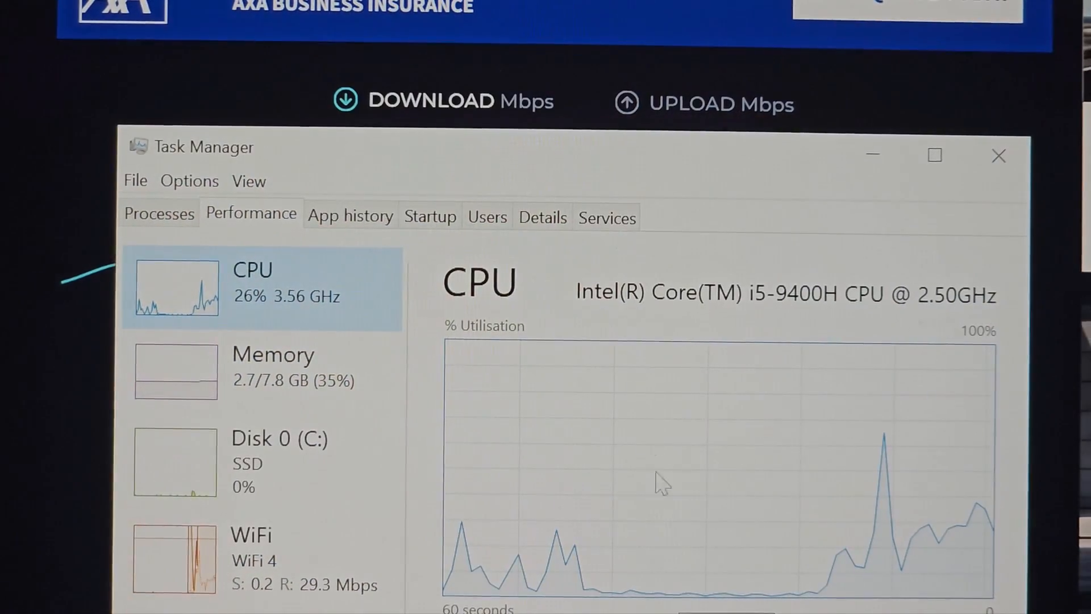
# Step: Open Properties for the Generic Bluetooth Adapter in Device Manager's Bluetooth list
pyautogui.click(251, 549)
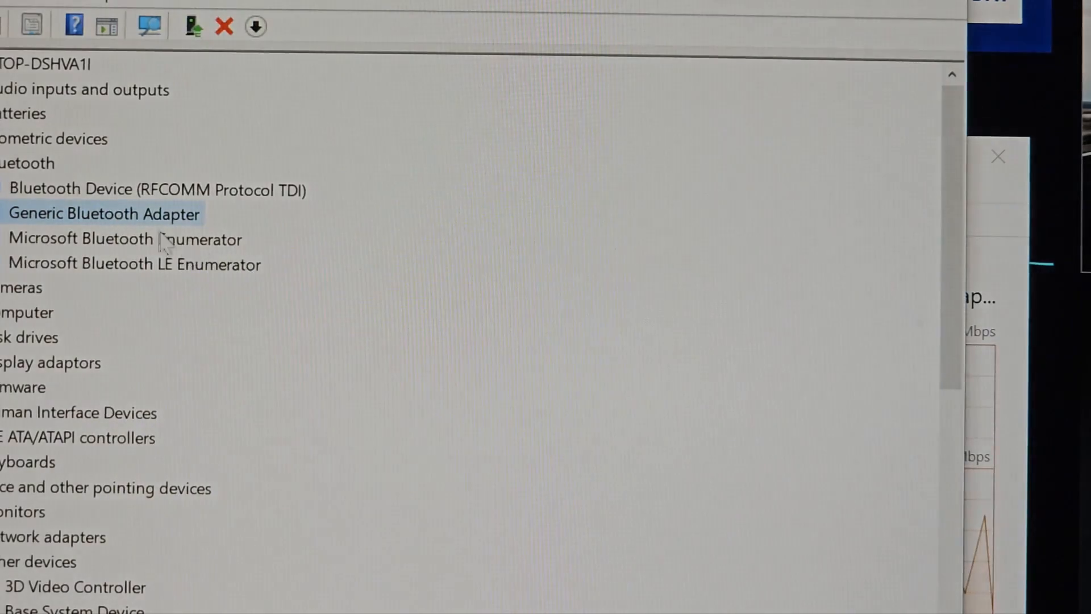
pyautogui.rightClick(104, 213)
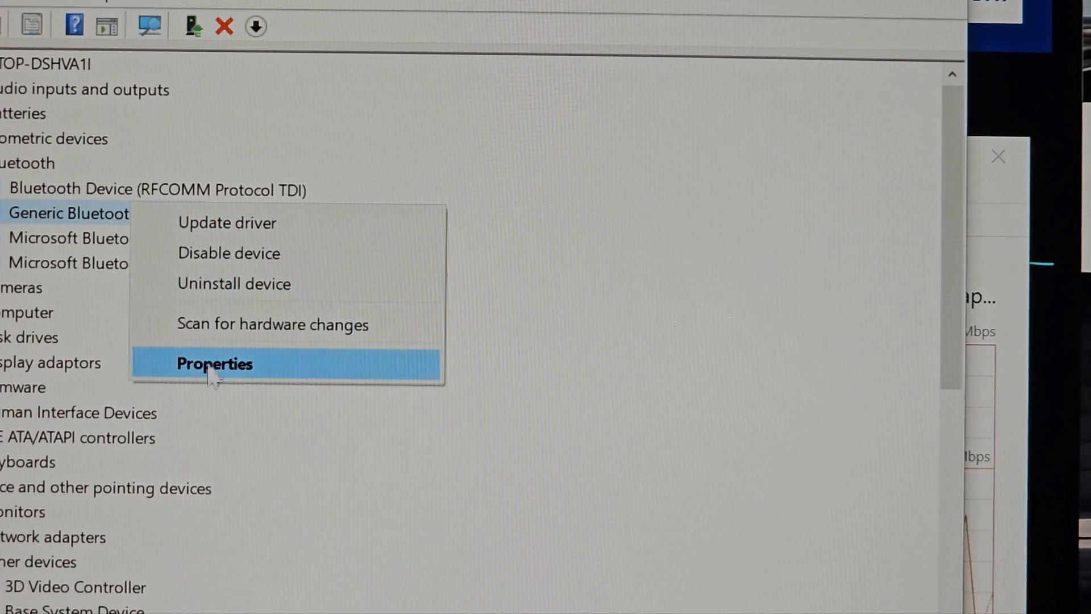
pyautogui.click(214, 363)
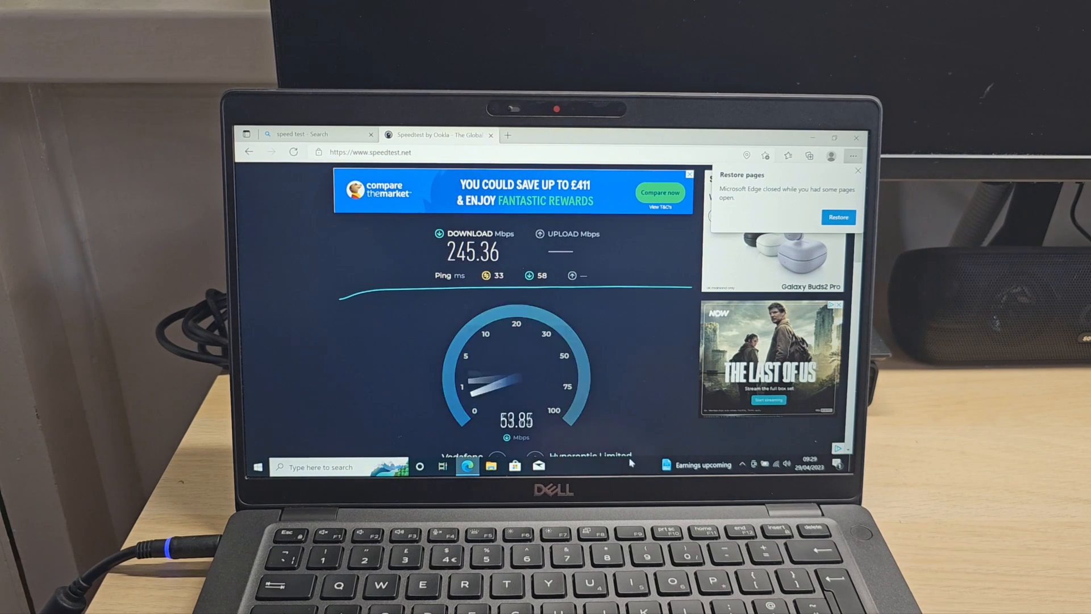
# Step: Launch Task Manager from the taskbar and view its Performance tab during the speed test
pyautogui.rightClick(598, 466)
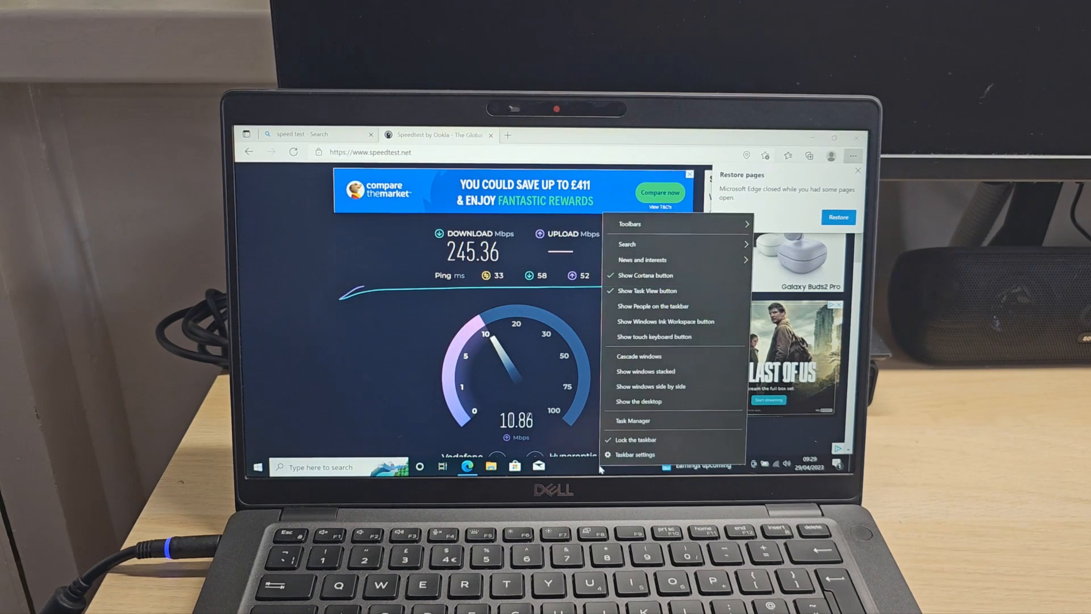
pyautogui.click(634, 419)
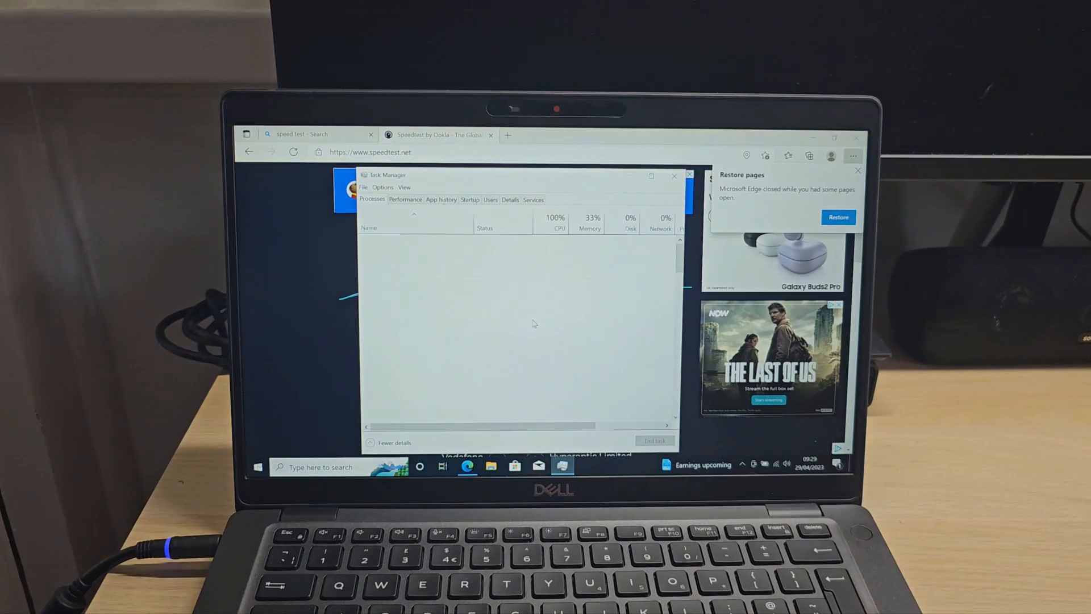
pyautogui.click(405, 199)
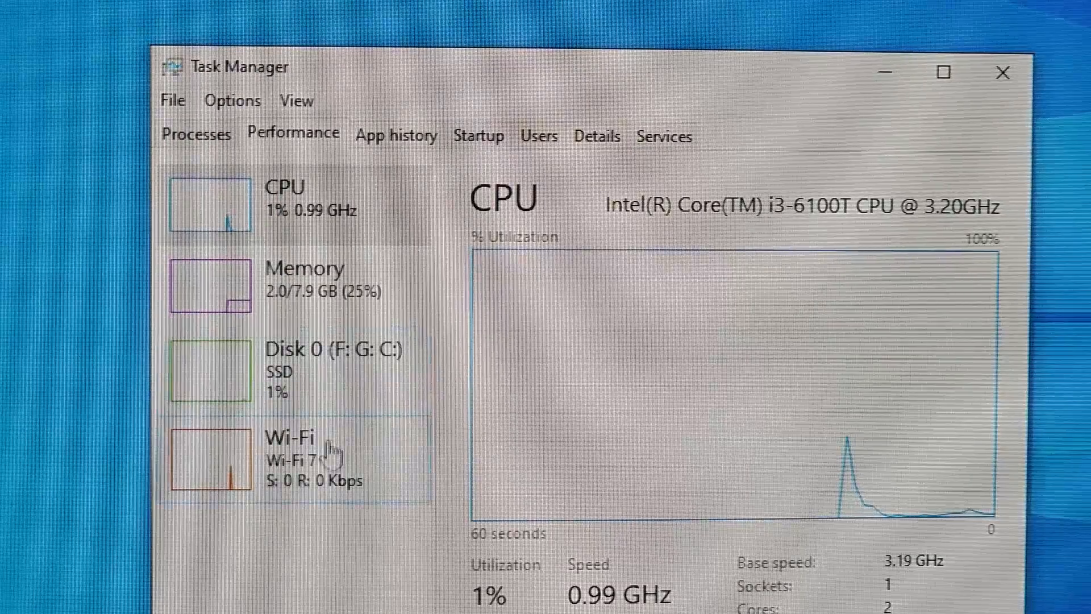
# Step: View the Wi-Fi page showing the Intel Wi-Fi 6E AX210 adapter, then close Task Manager
pyautogui.click(299, 456)
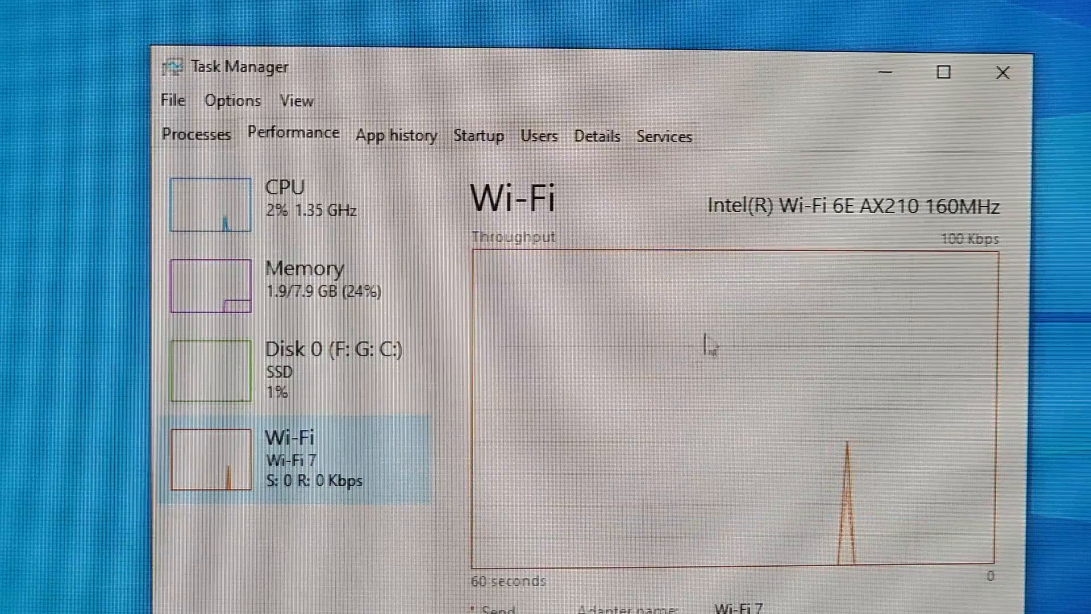
pyautogui.moveTo(967, 136)
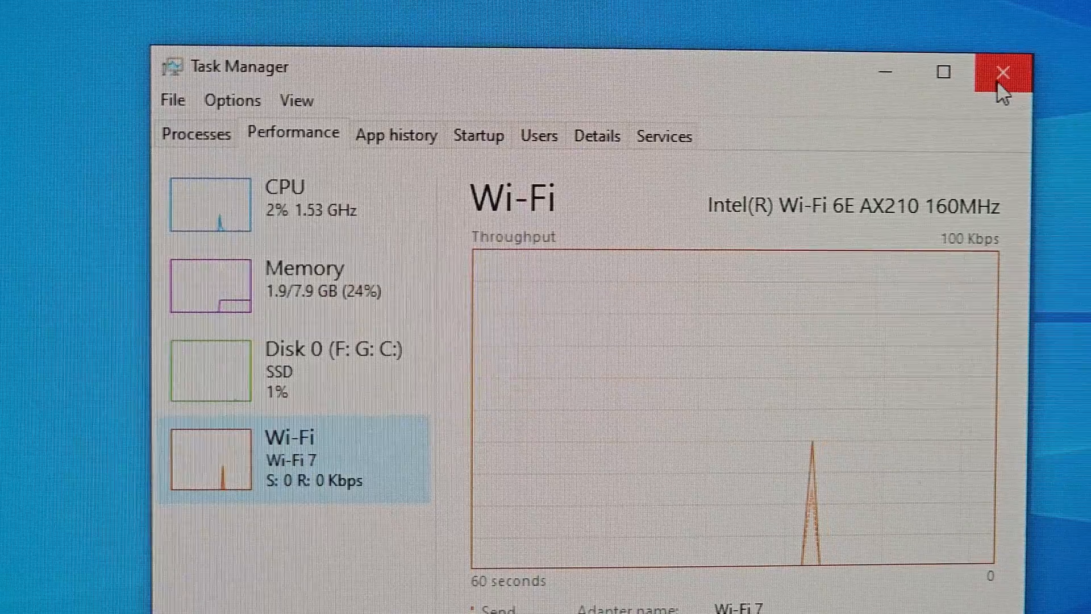
pyautogui.click(1001, 72)
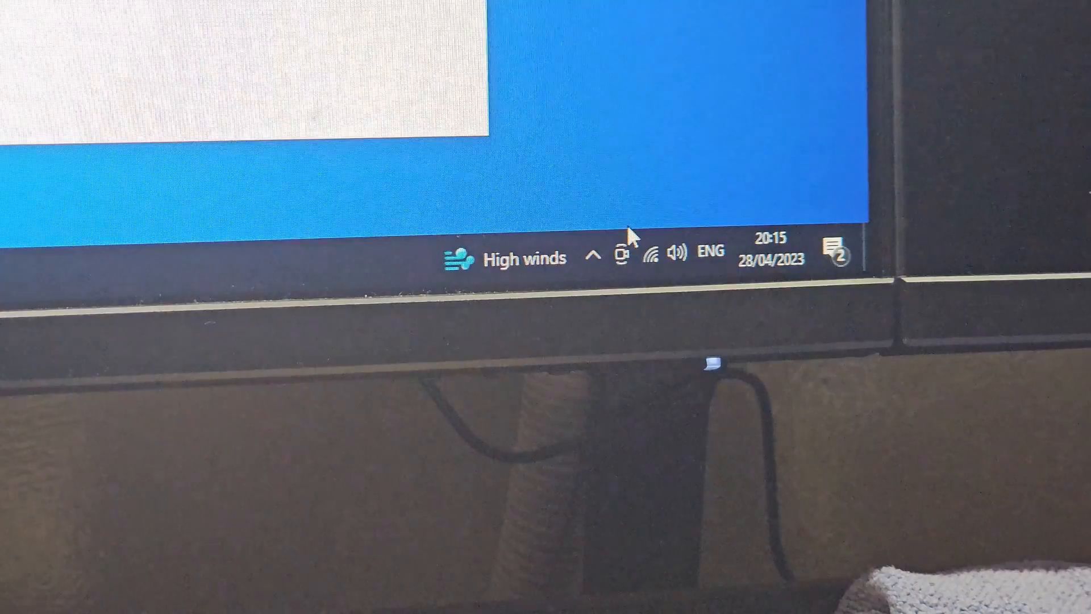
# Step: Confirm the Close Modem link runs Wi-Fi 6 at 5 GHz, 1201 Mbps, then search 'device manager'
pyautogui.click(649, 258)
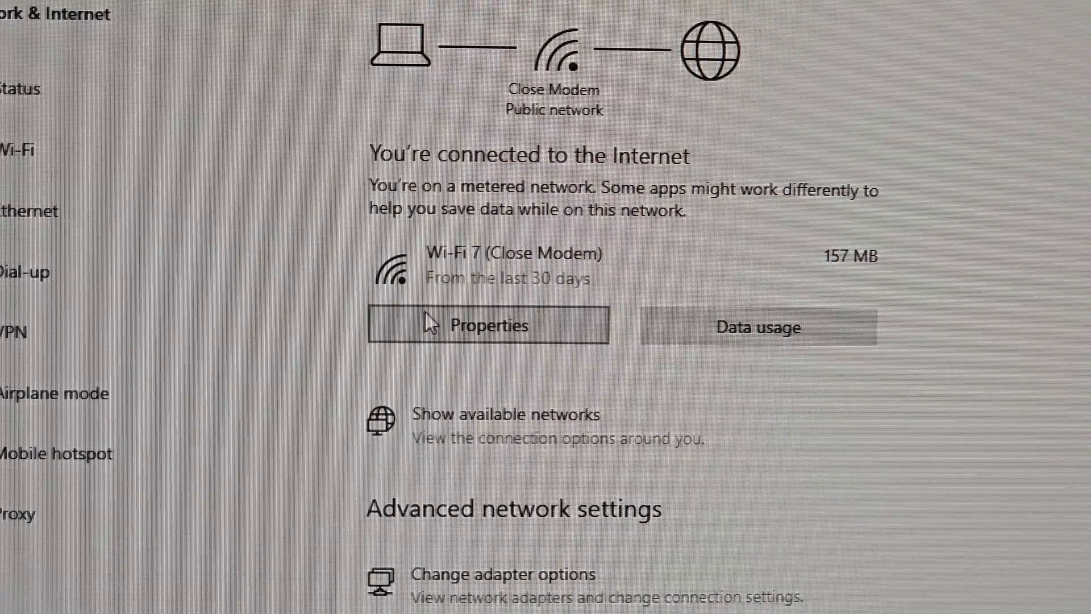
pyautogui.click(489, 325)
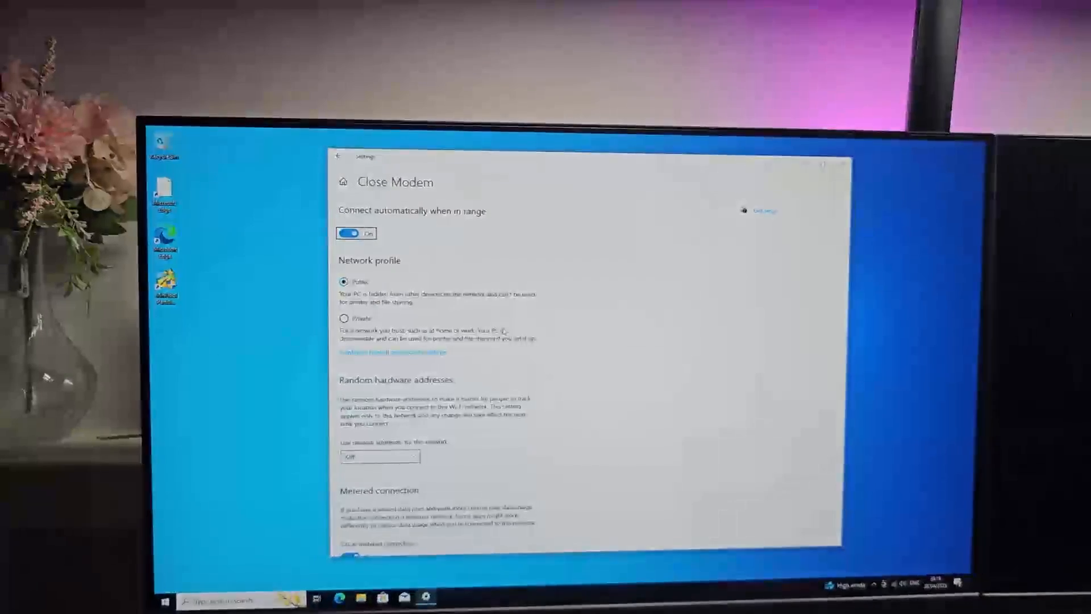
pyautogui.scroll(-3)
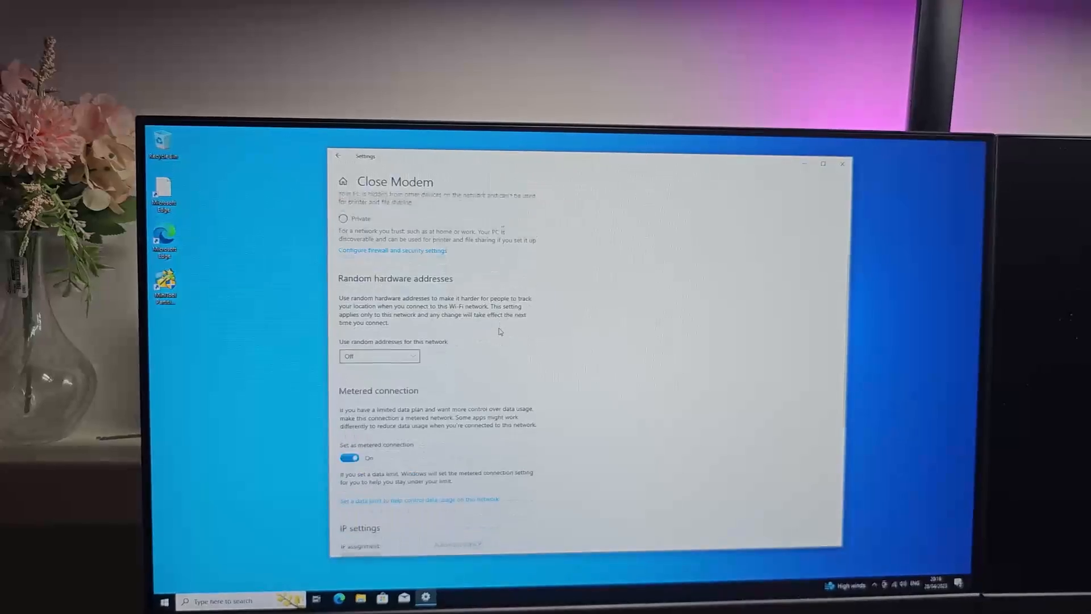
pyautogui.scroll(-3)
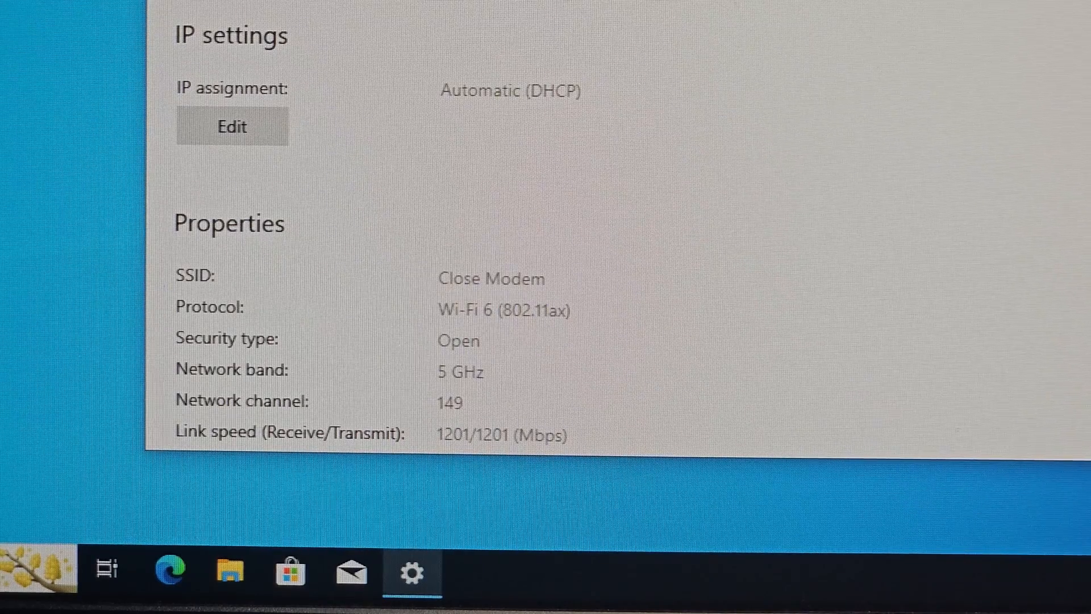
pyautogui.write('device manager')
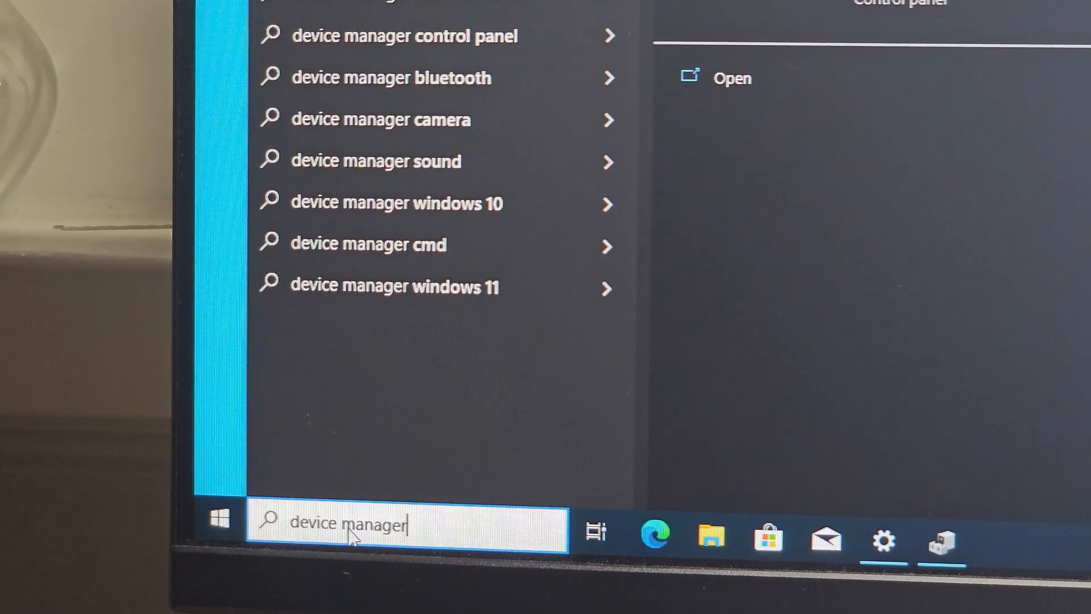
# Step: Show the Intel Wireless Bluetooth adapter's Advanced tab with firmware HCI/LMP 12.13675
pyautogui.click(292, 450)
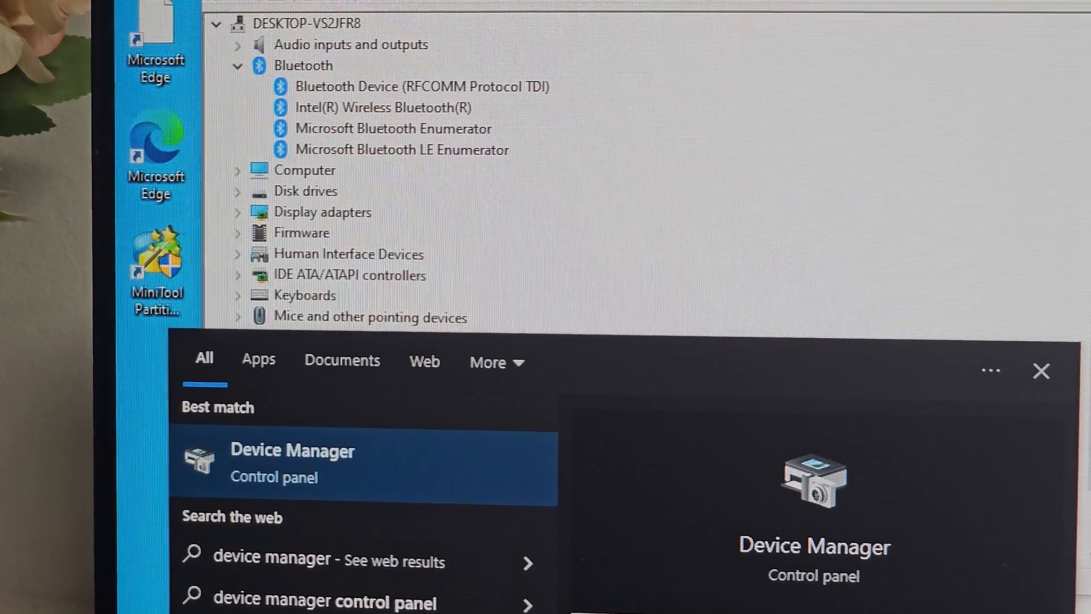
pyautogui.moveTo(390, 494)
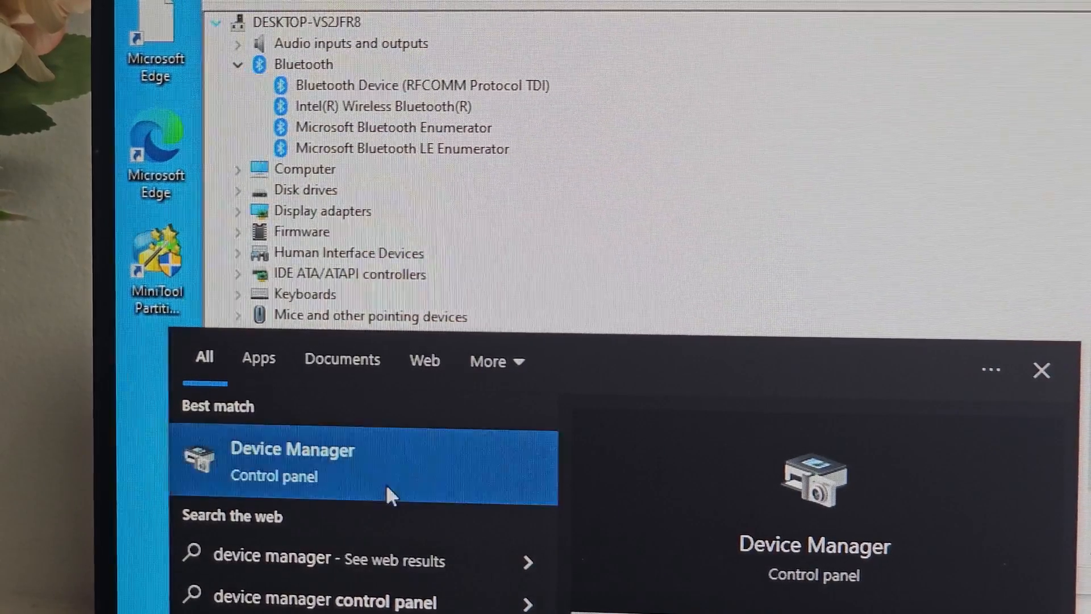
pyautogui.click(238, 63)
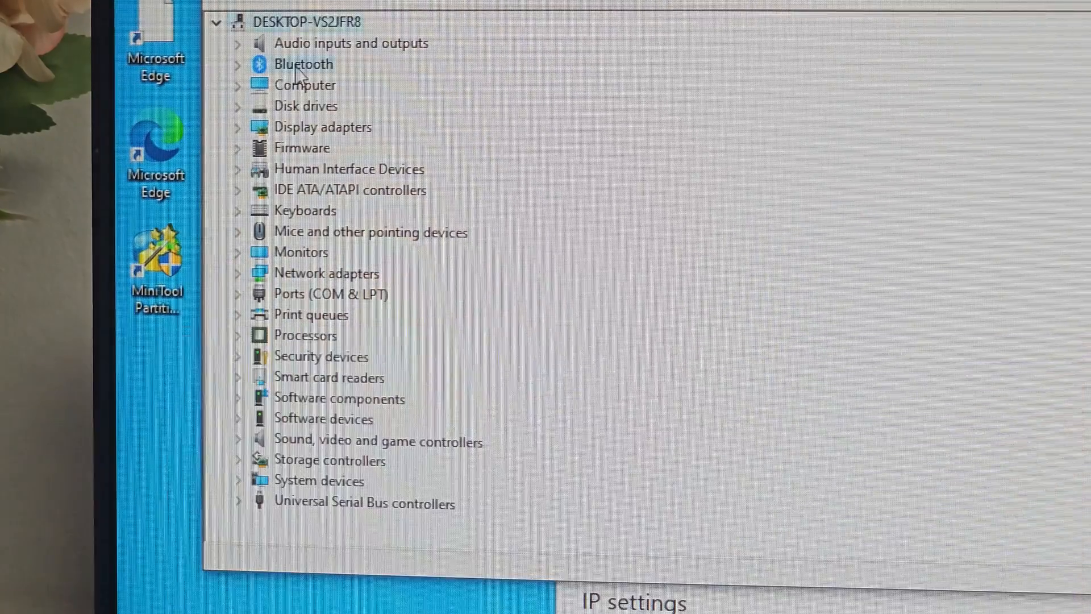
pyautogui.click(304, 63)
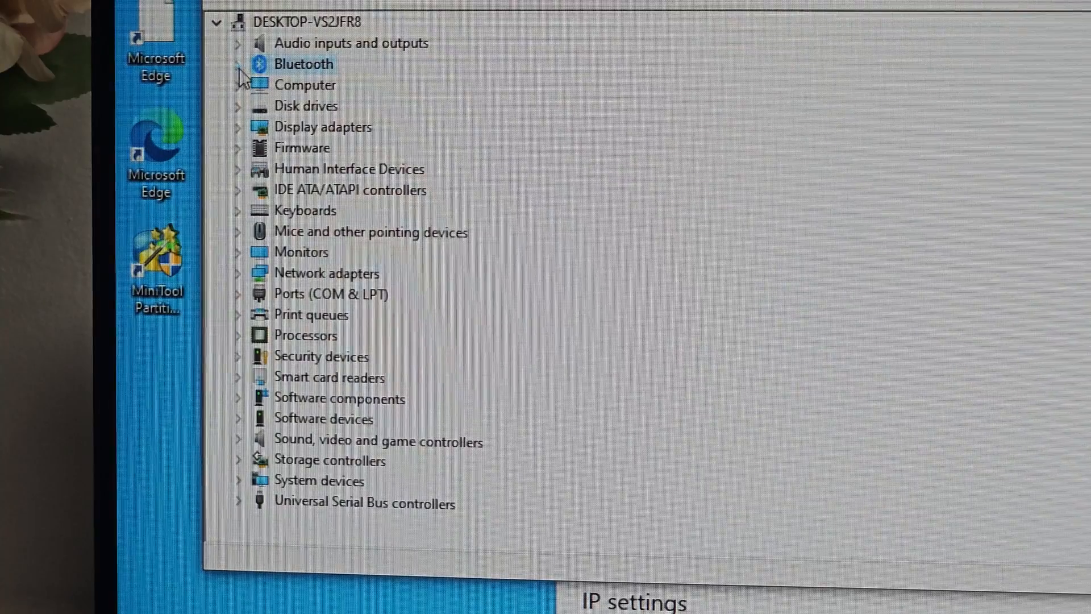
pyautogui.click(238, 63)
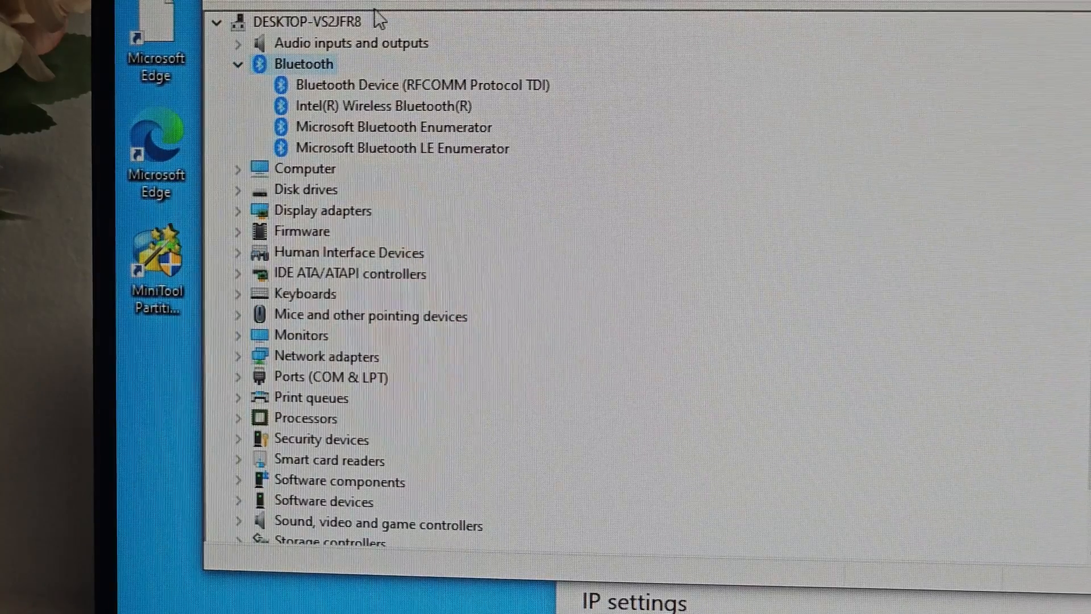
pyautogui.moveTo(355, 114)
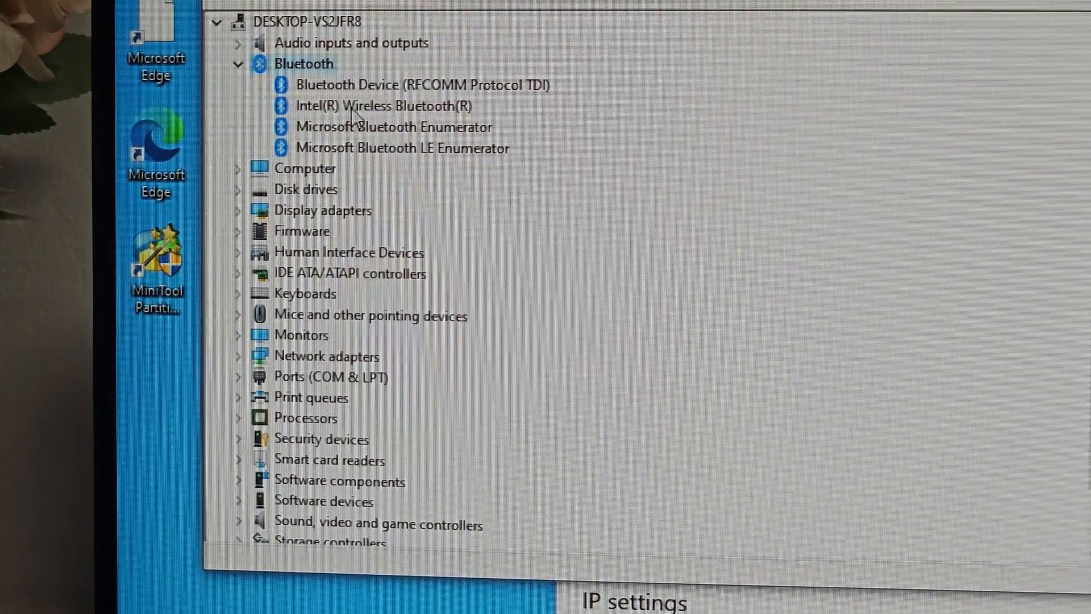
pyautogui.rightClick(384, 106)
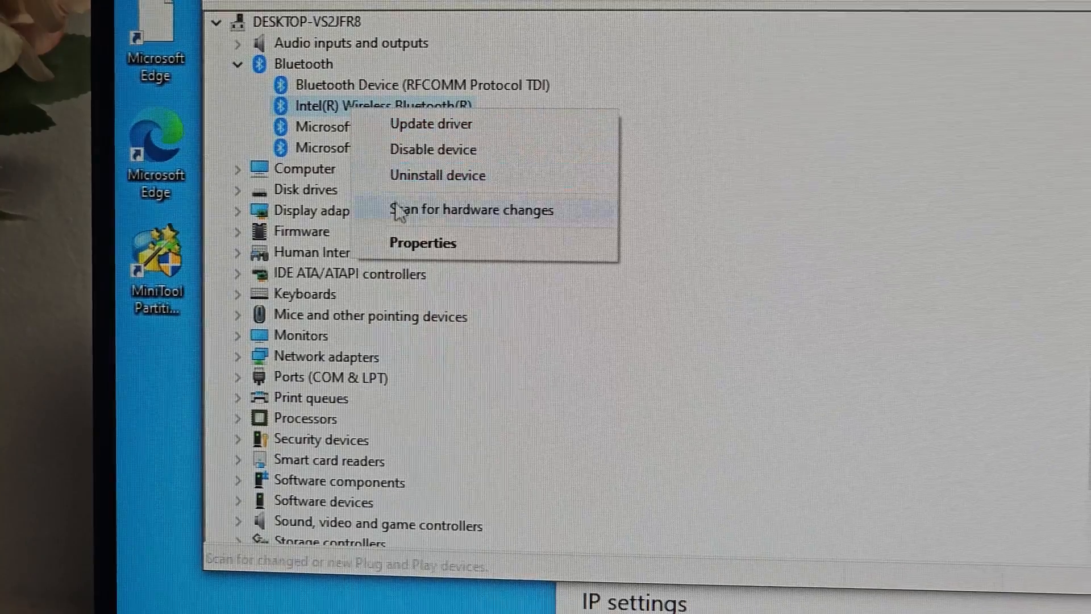
pyautogui.click(422, 242)
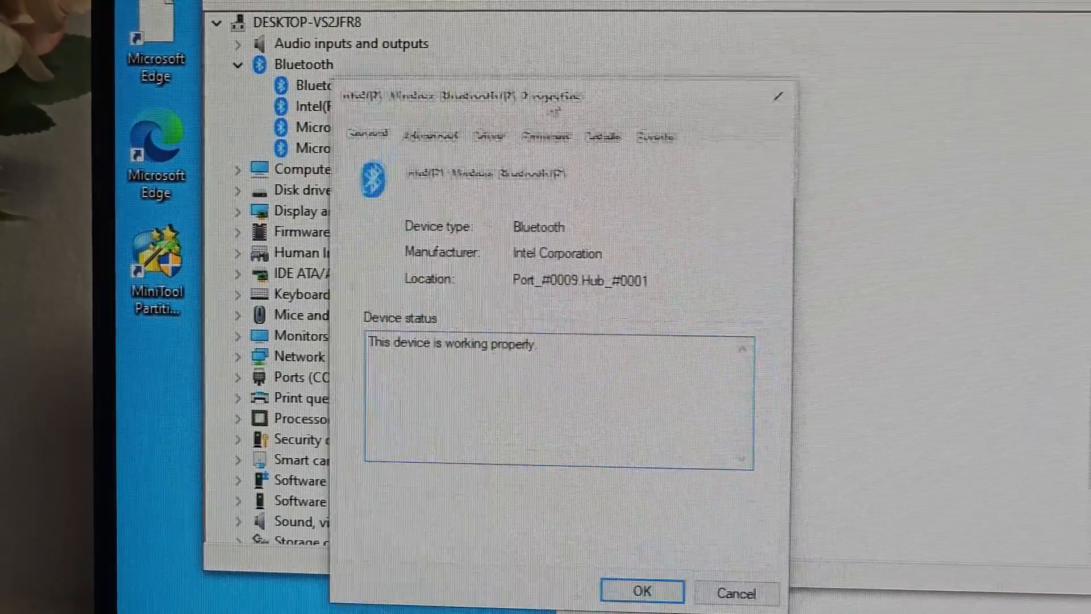
pyautogui.click(419, 151)
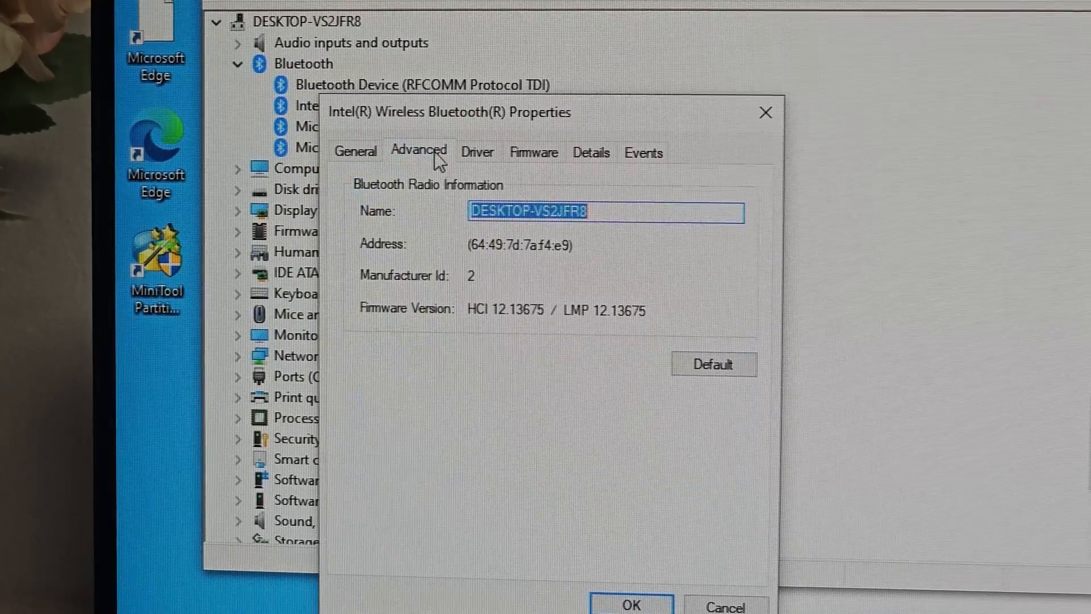
pyautogui.moveTo(518, 323)
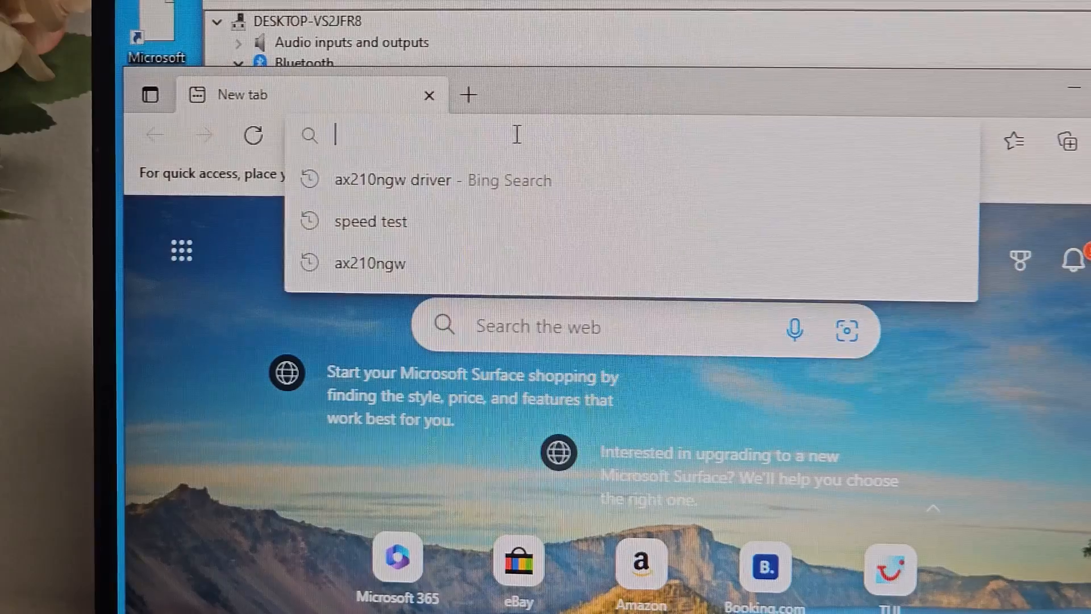
# Step: Search Bing for 'bluetooth lmp chart' and open one of the chart images
pyautogui.write('lmp')
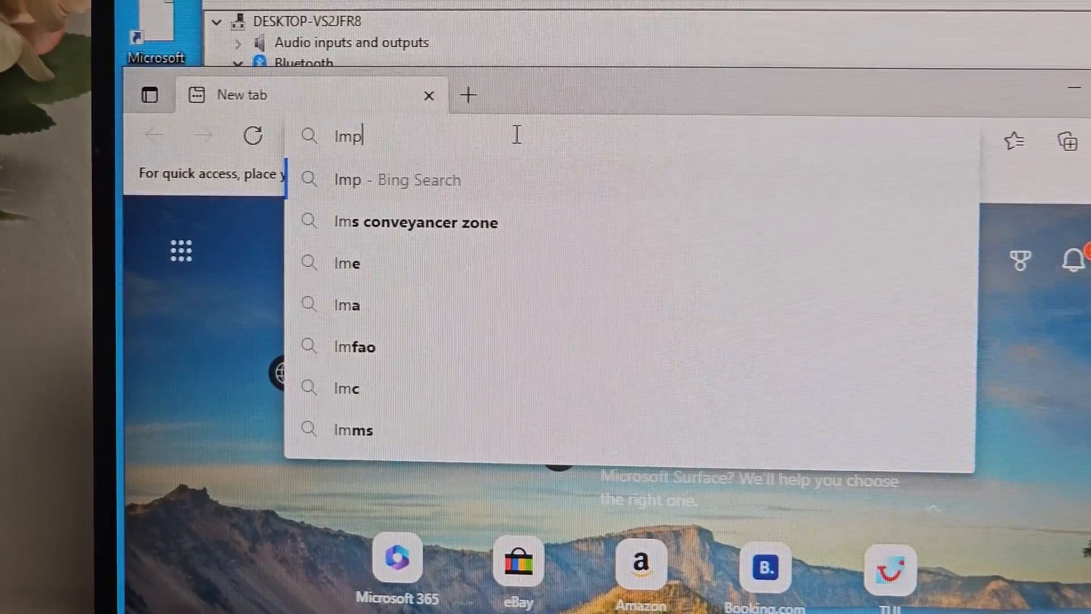
pyautogui.write('chart')
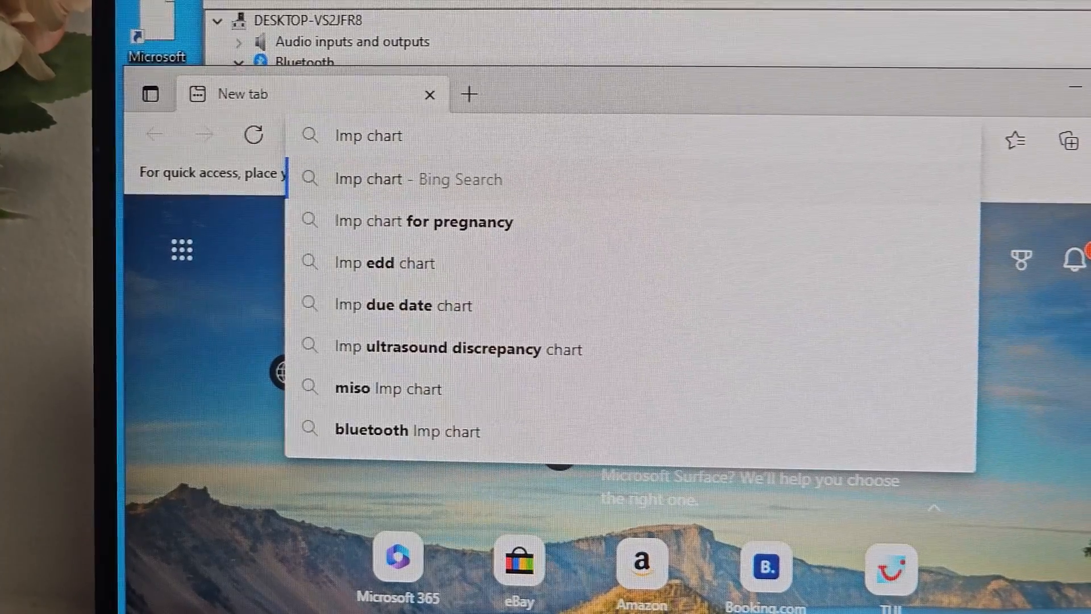
pyautogui.moveTo(511, 442)
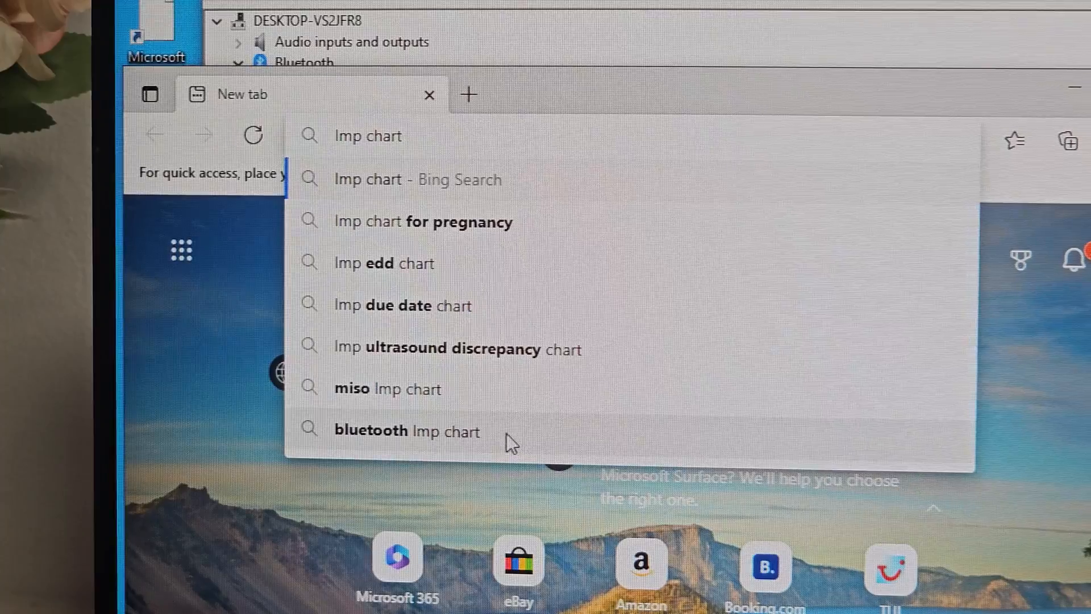
pyautogui.click(407, 431)
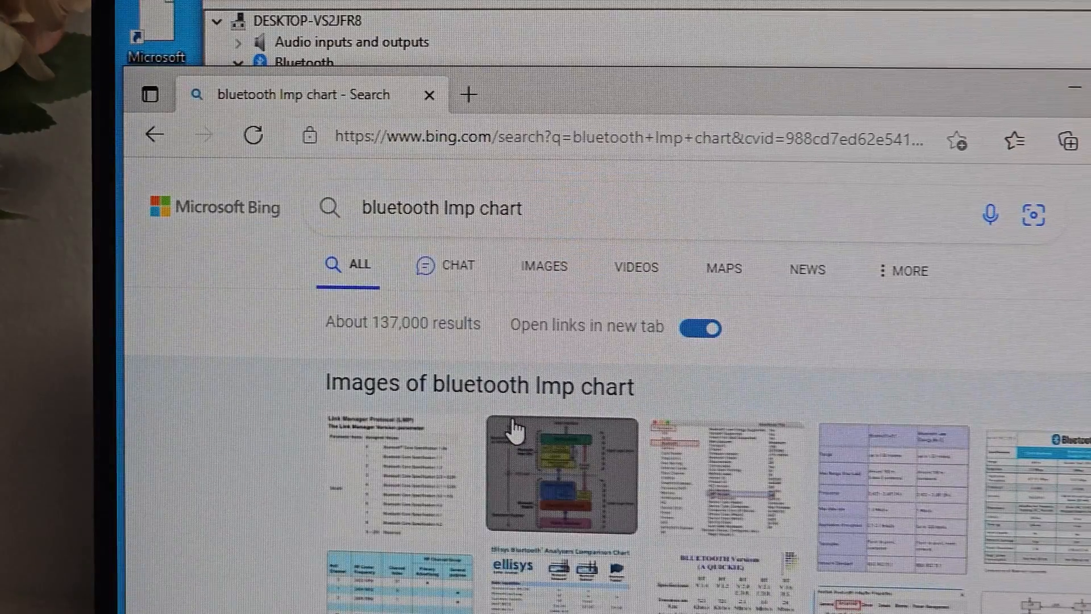
pyautogui.click(561, 474)
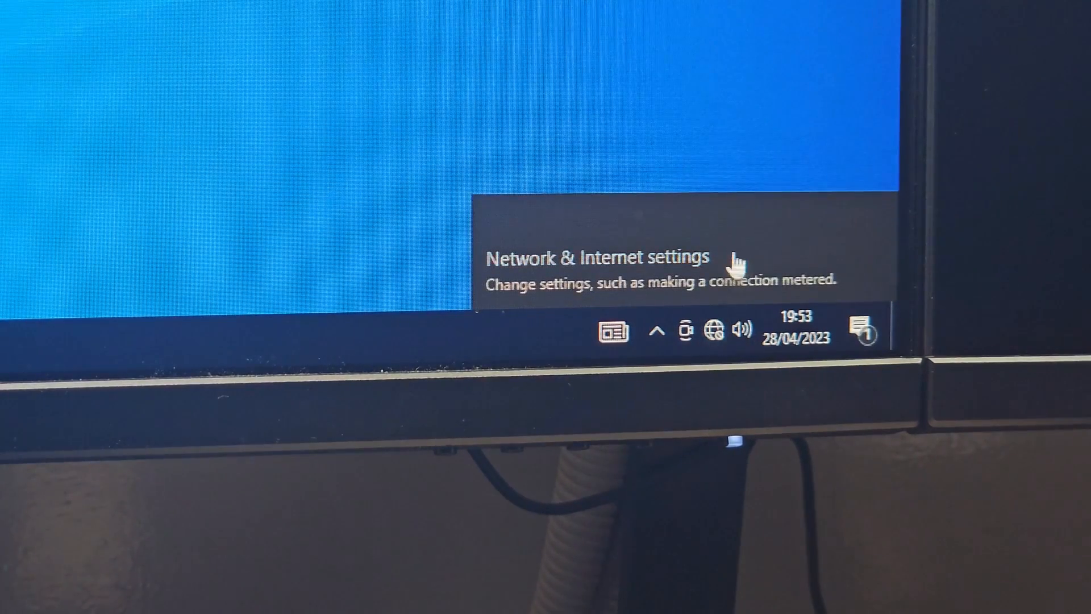
pyautogui.moveTo(743, 193)
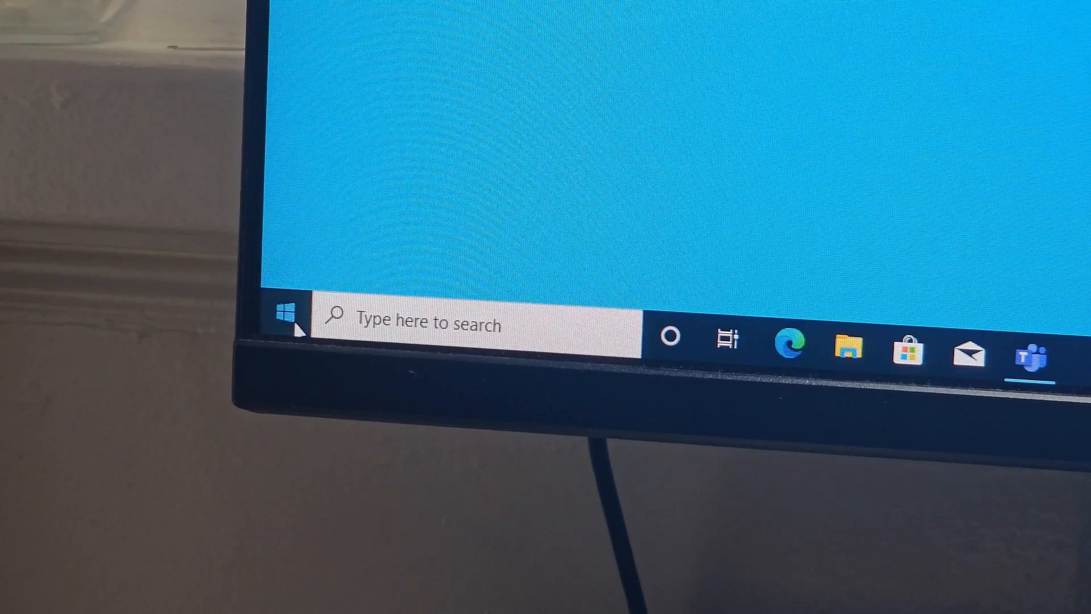
# Step: Open the browser from Start and type 'ax210' into the search box
pyautogui.click(284, 313)
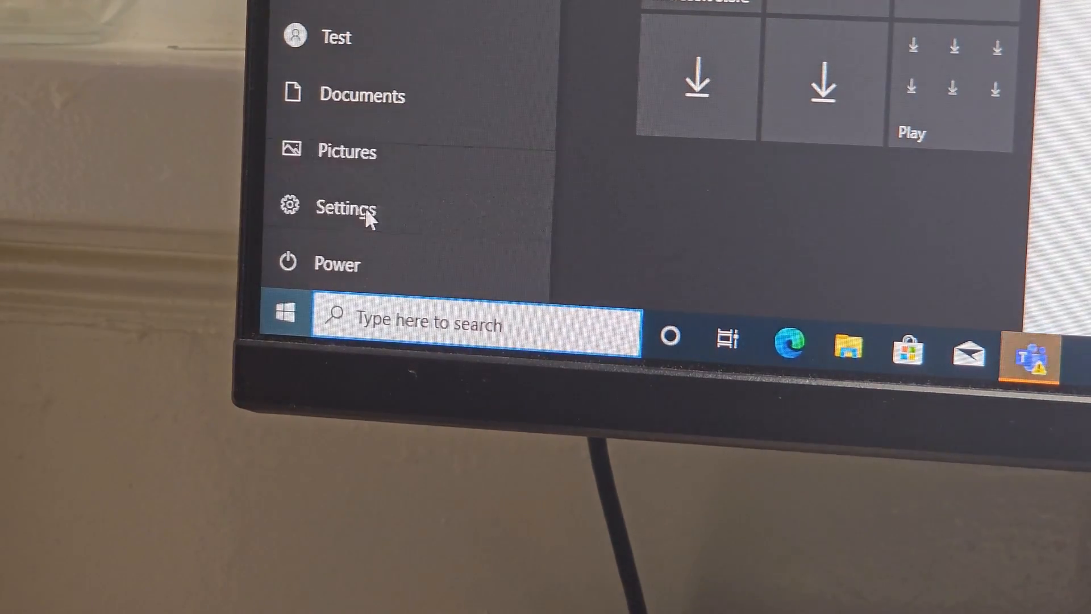
pyautogui.write('ax210')
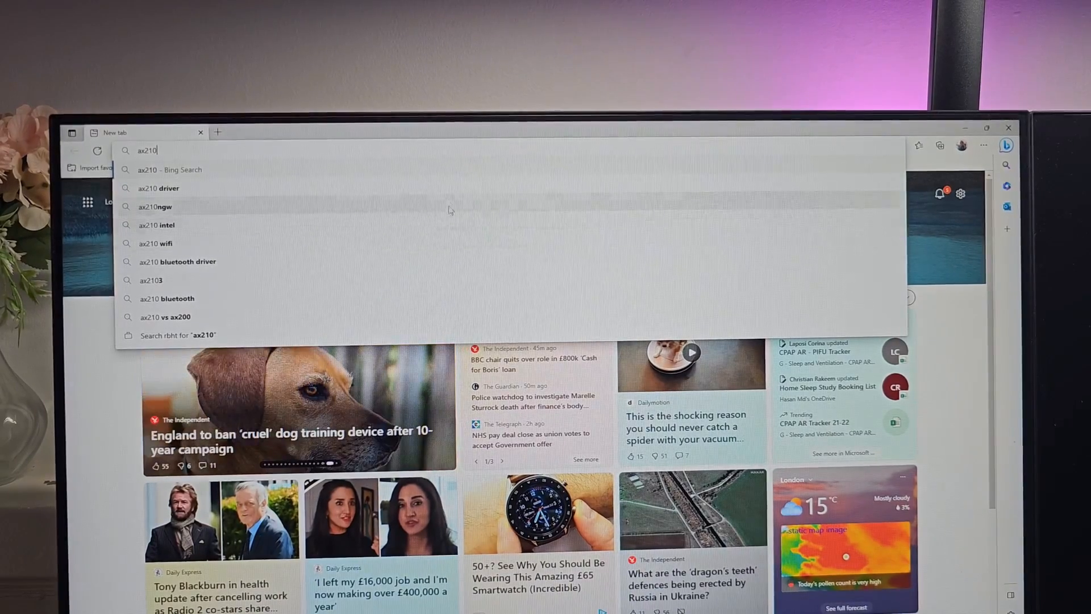
# Step: Download Intel's 64-bit Windows 10/11 Wi-Fi 22.220.0 driver from the AX210 page, accepting the license
pyautogui.click(158, 188)
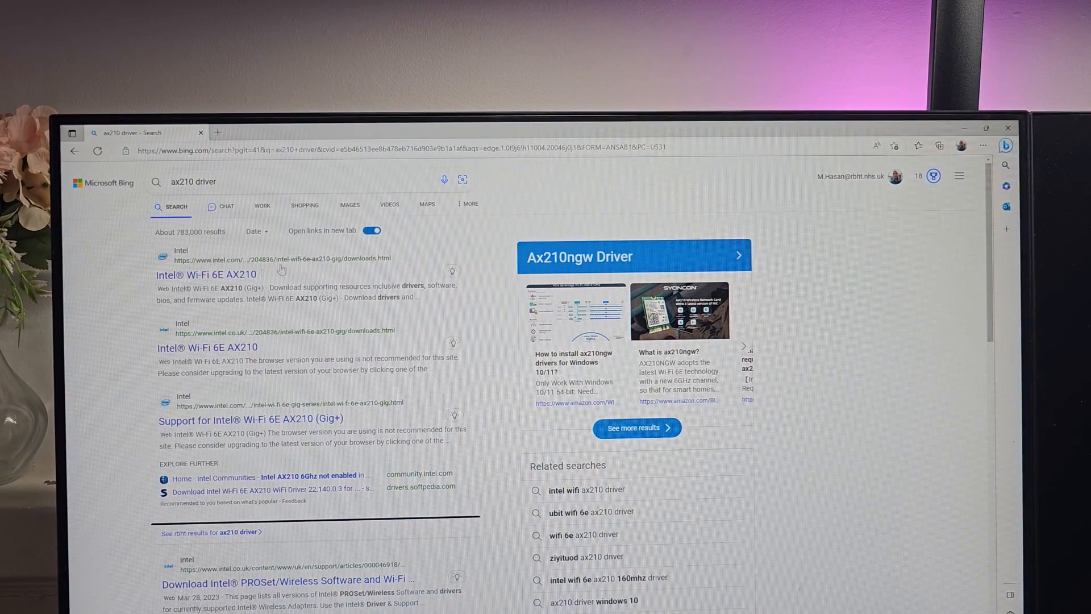
pyautogui.click(205, 273)
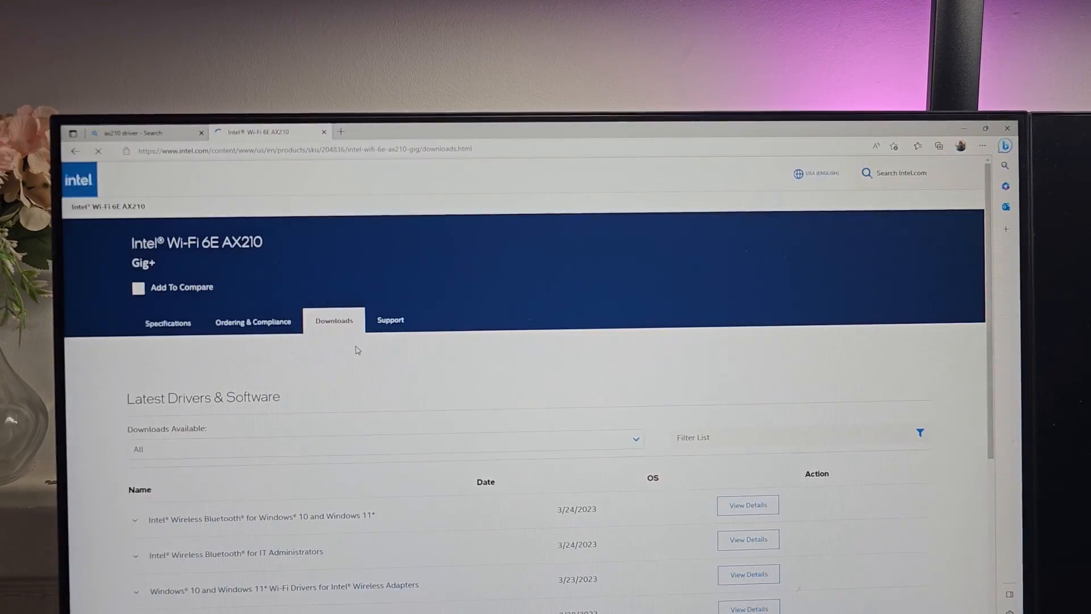
pyautogui.scroll(-3)
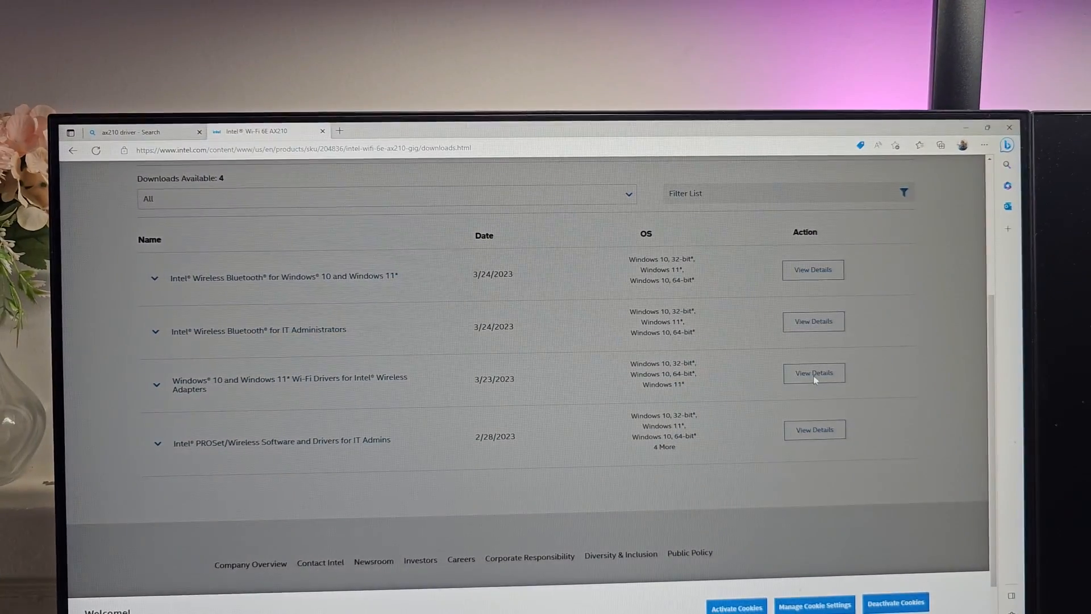
pyautogui.click(814, 372)
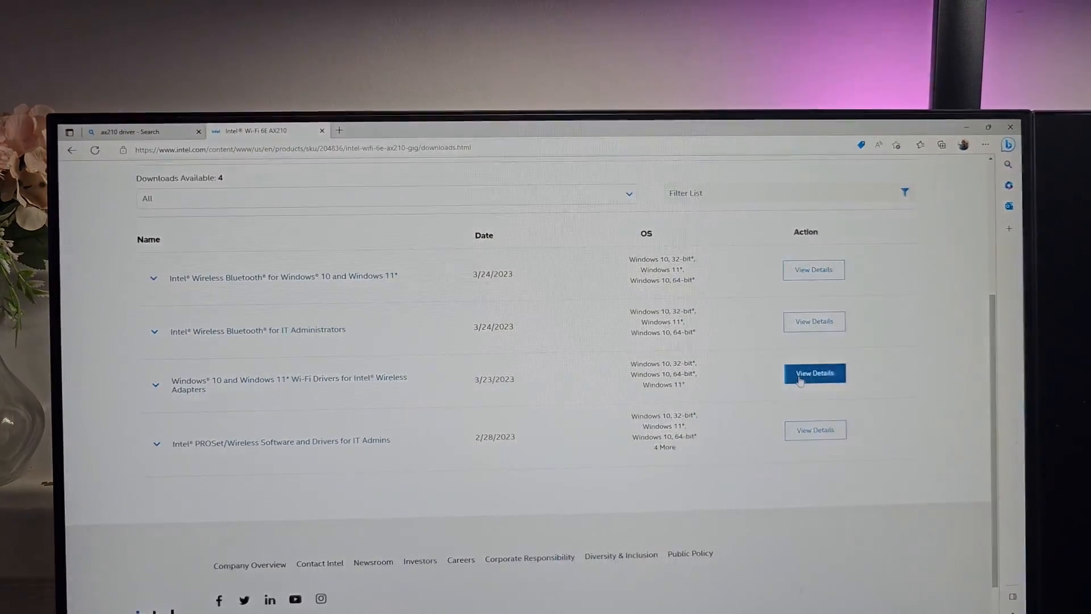
pyautogui.click(814, 373)
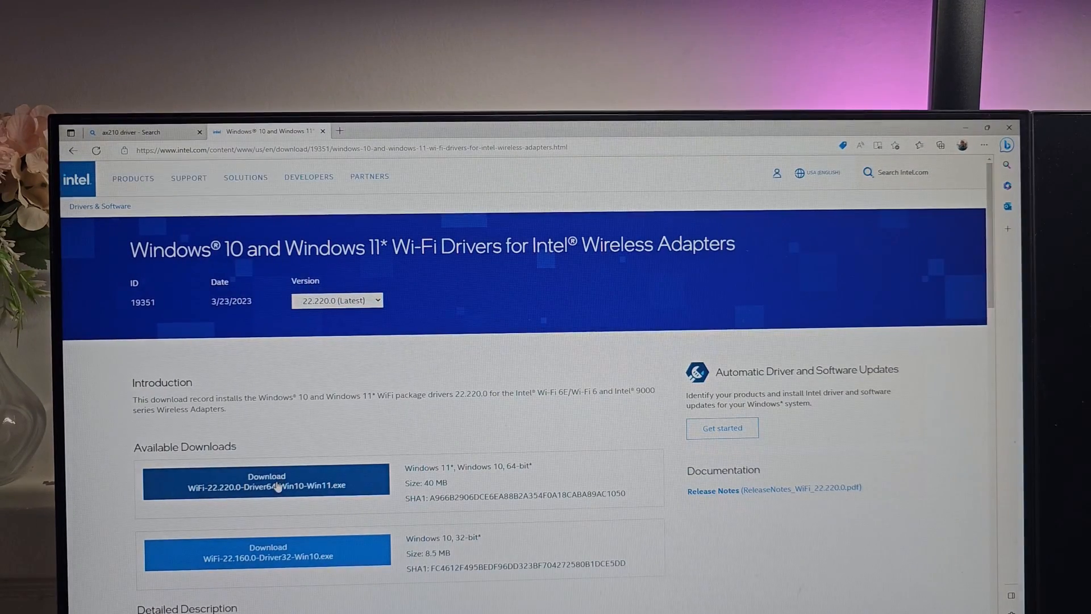
pyautogui.click(265, 478)
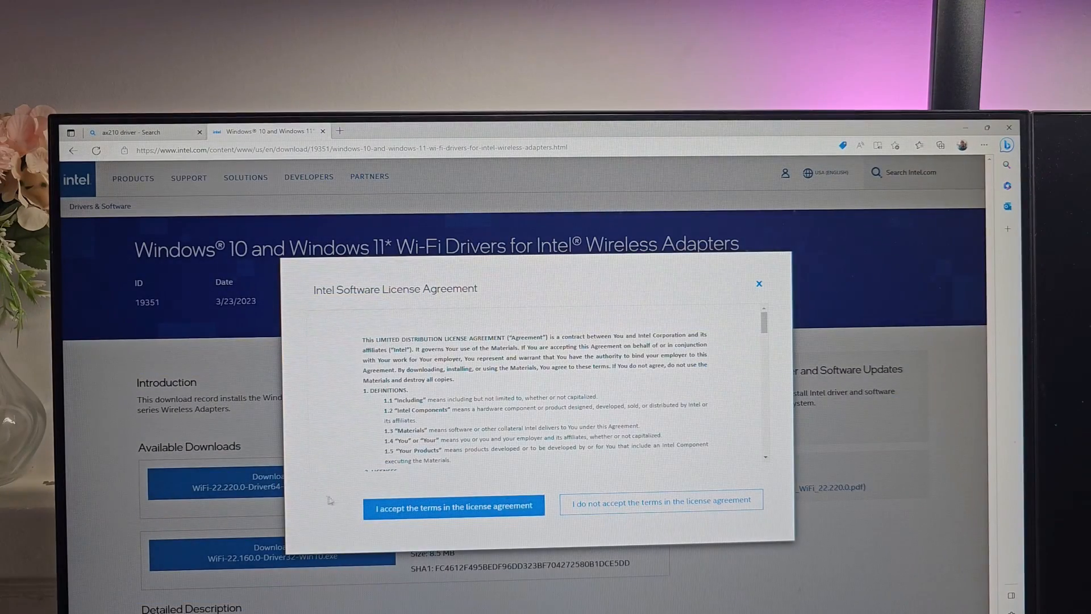
pyautogui.click(454, 506)
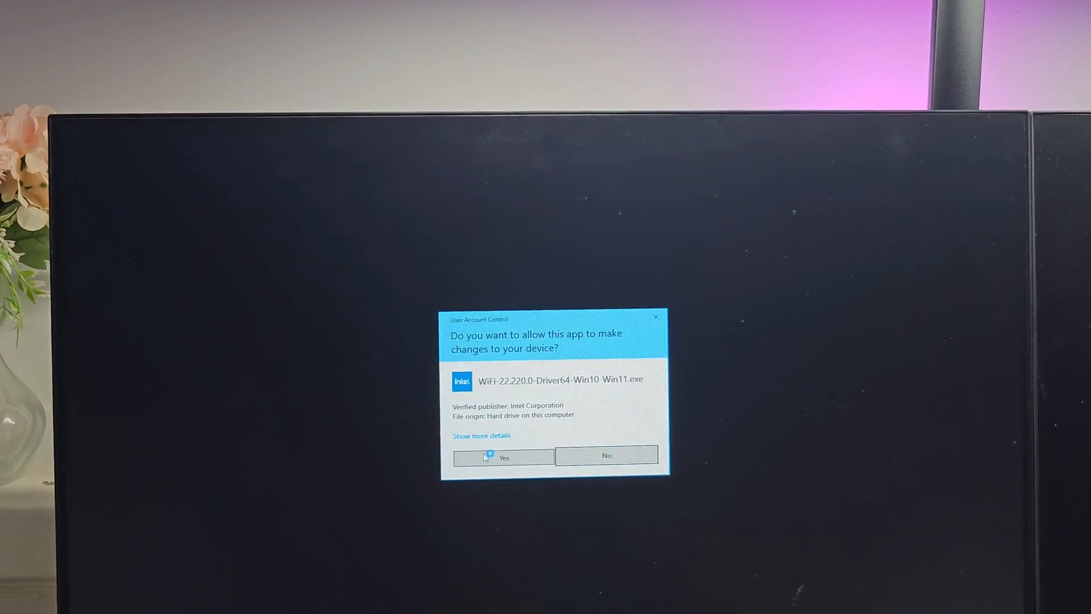
# Step: Run WiFi-22.220.0-Driver64-Win10-Win11.exe from Downloads and approve User Account Control
pyautogui.click(503, 457)
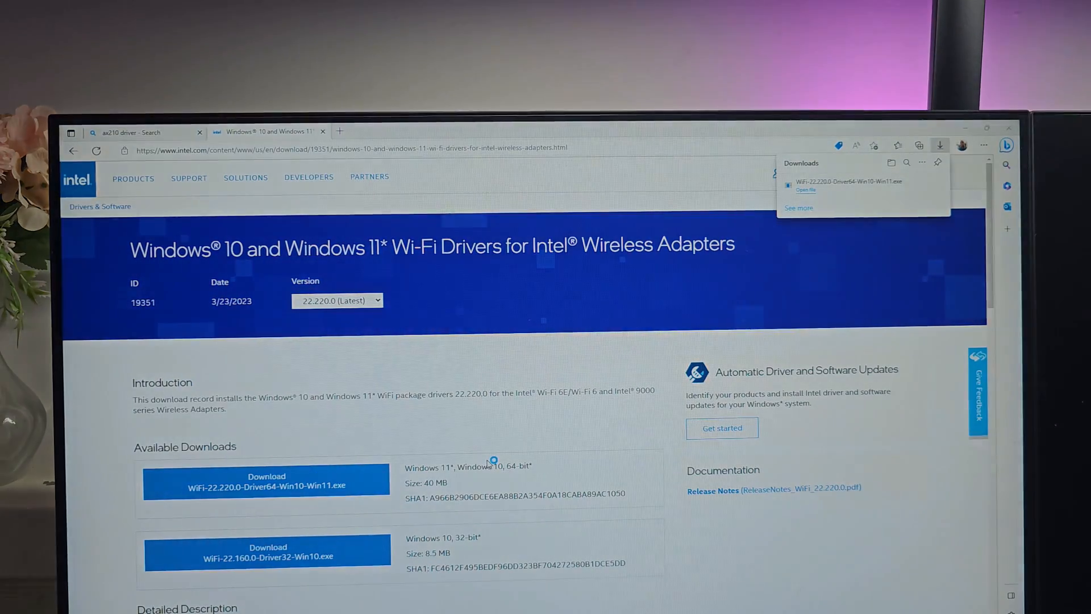
pyautogui.click(806, 189)
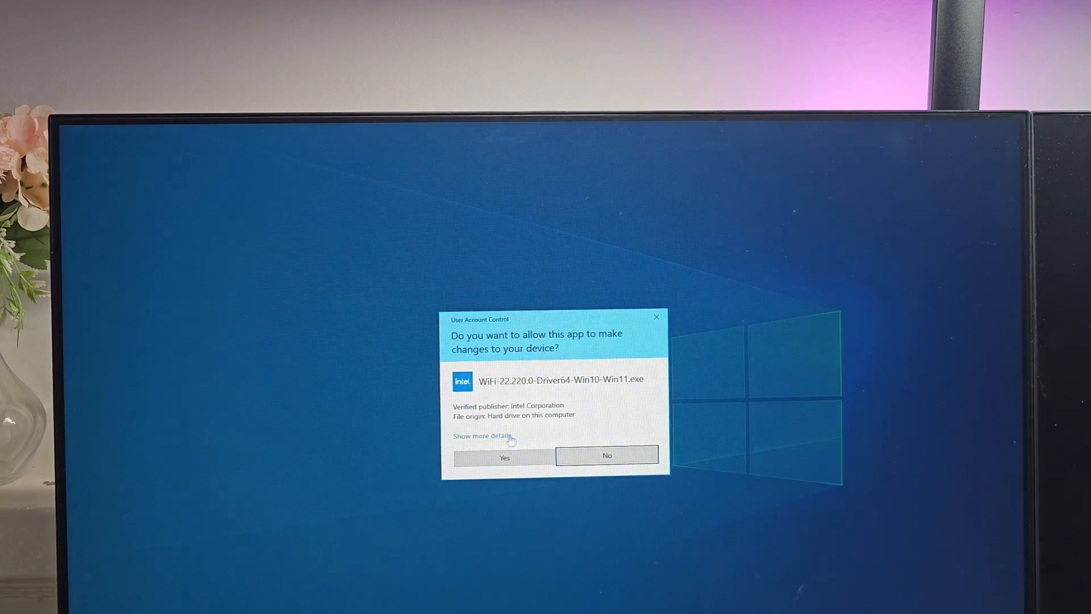
pyautogui.click(504, 457)
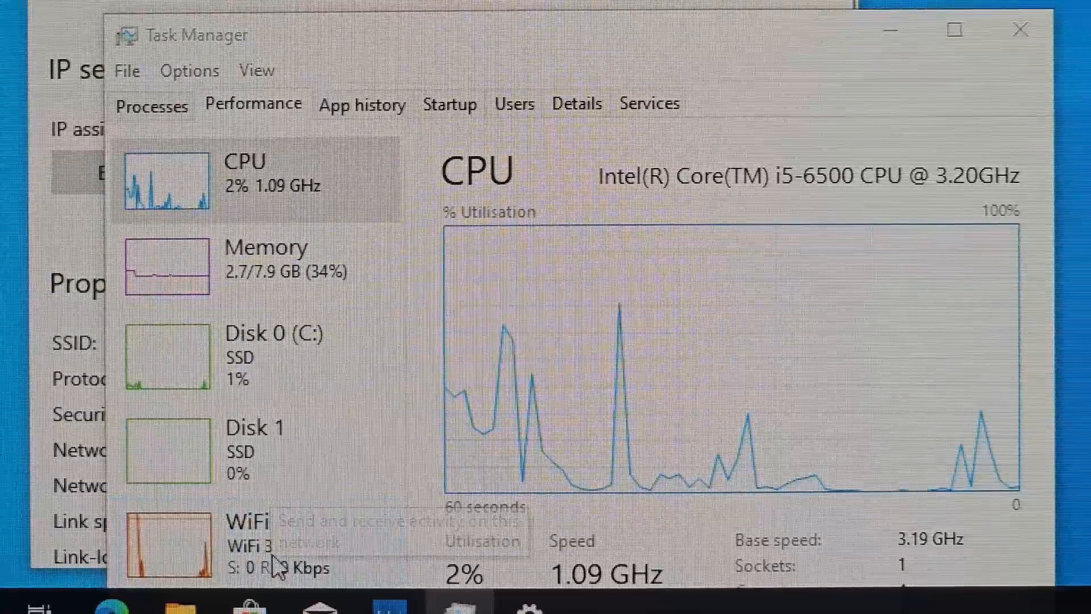
# Step: View the WiFi adapter's performance details in Task Manager
pyautogui.click(167, 536)
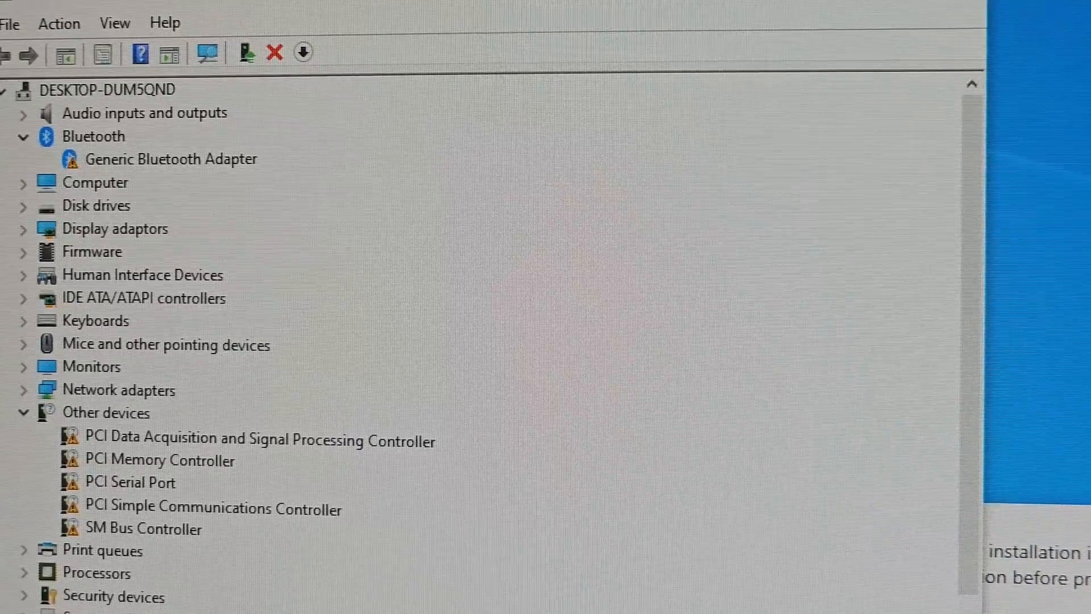
# Step: Rerun the AX210 driver search and reach Intel's Wi-Fi 6E AX210 product page
pyautogui.click(171, 159)
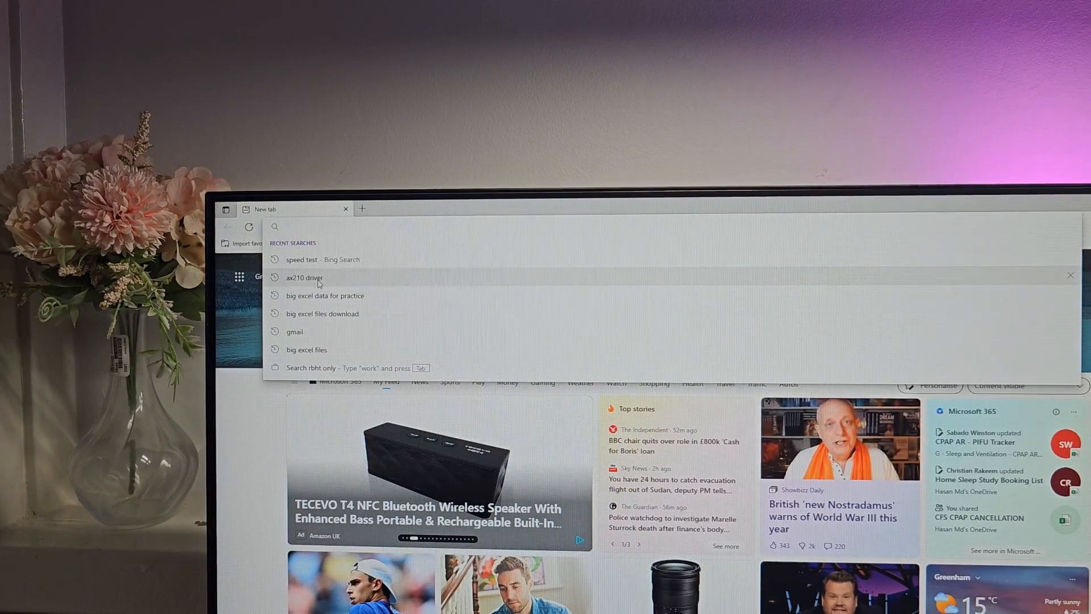
pyautogui.click(304, 278)
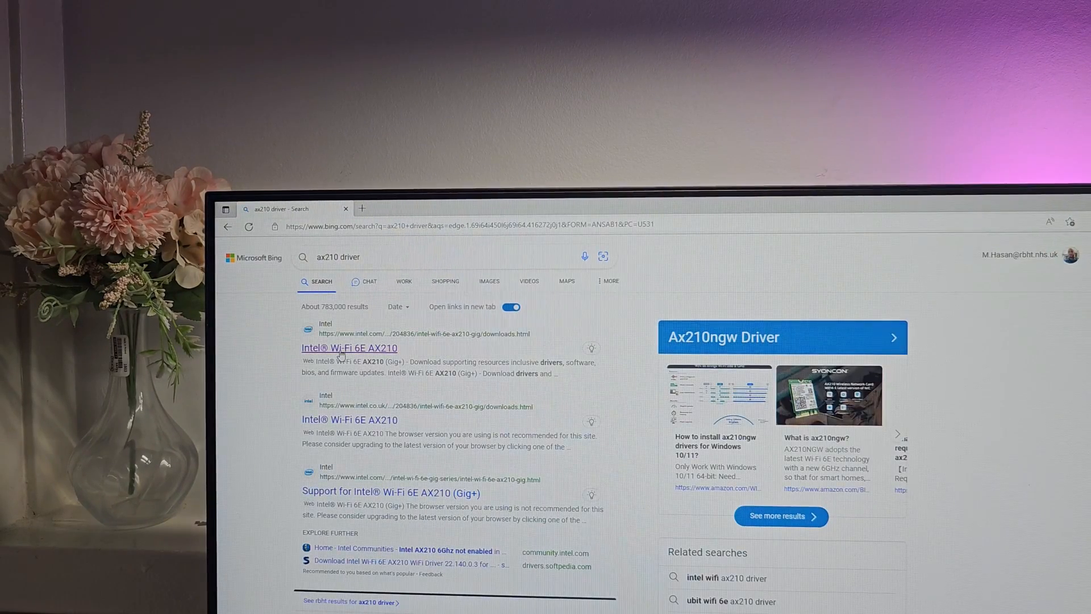
pyautogui.click(350, 348)
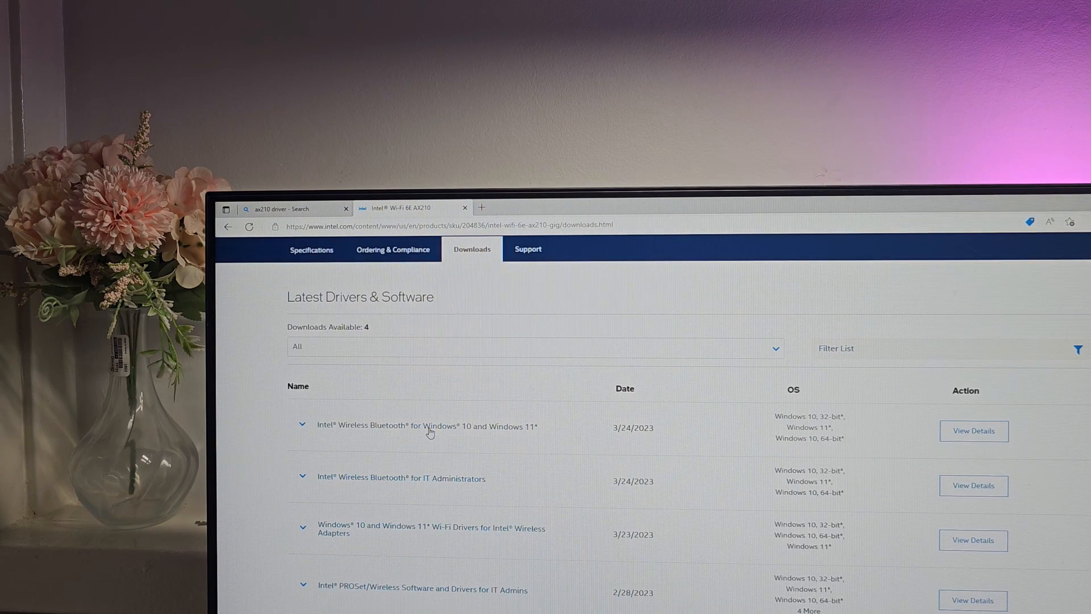
# Step: Download the Bluetooth driver for Windows 10 and 11, accepting Intel's licence terms
pyautogui.click(301, 425)
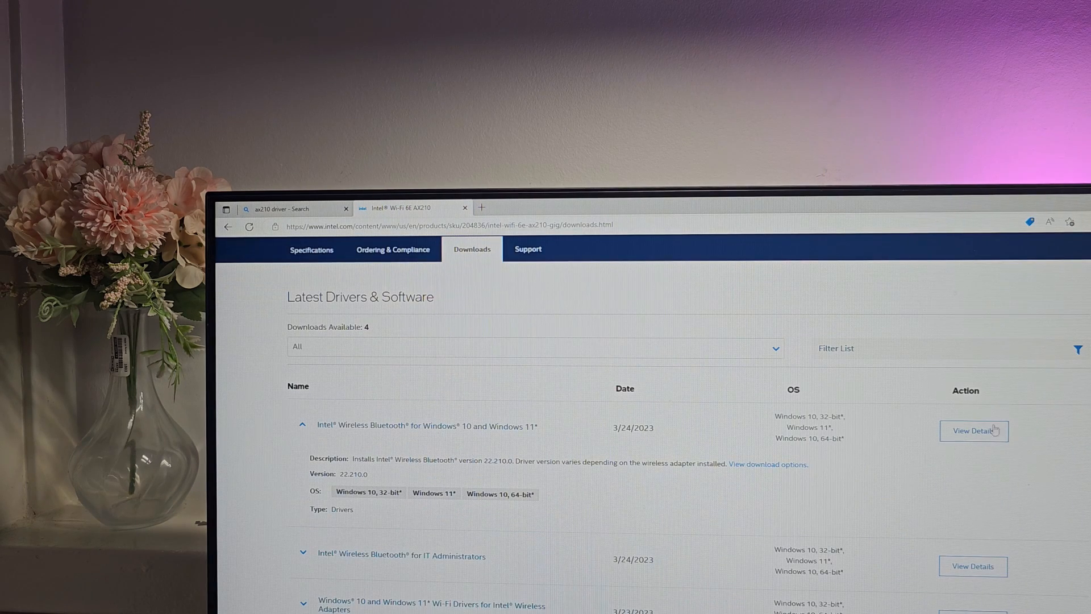
pyautogui.click(973, 430)
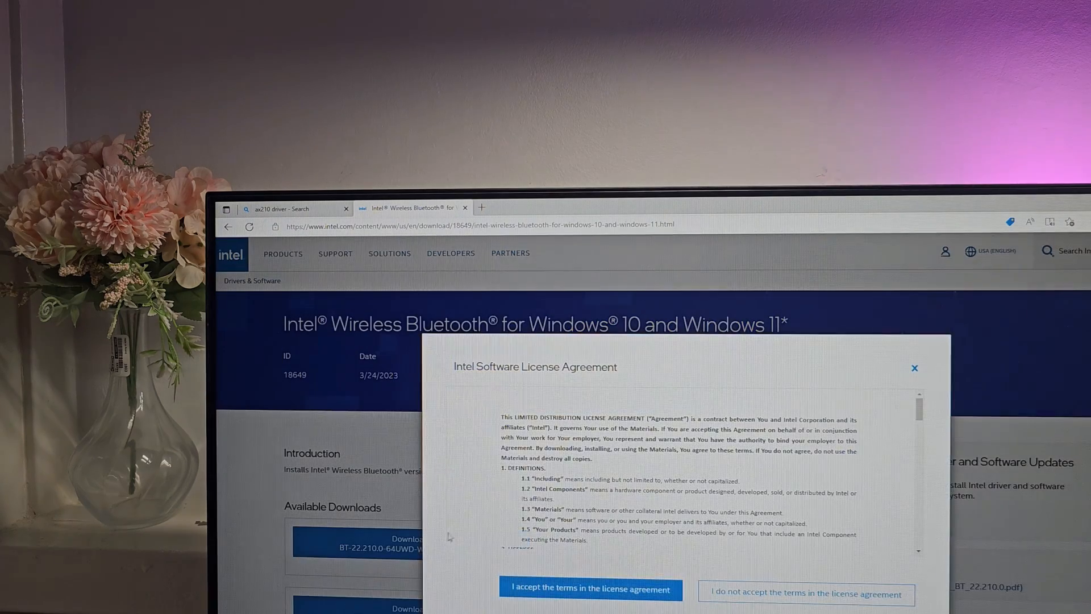
pyautogui.click(590, 588)
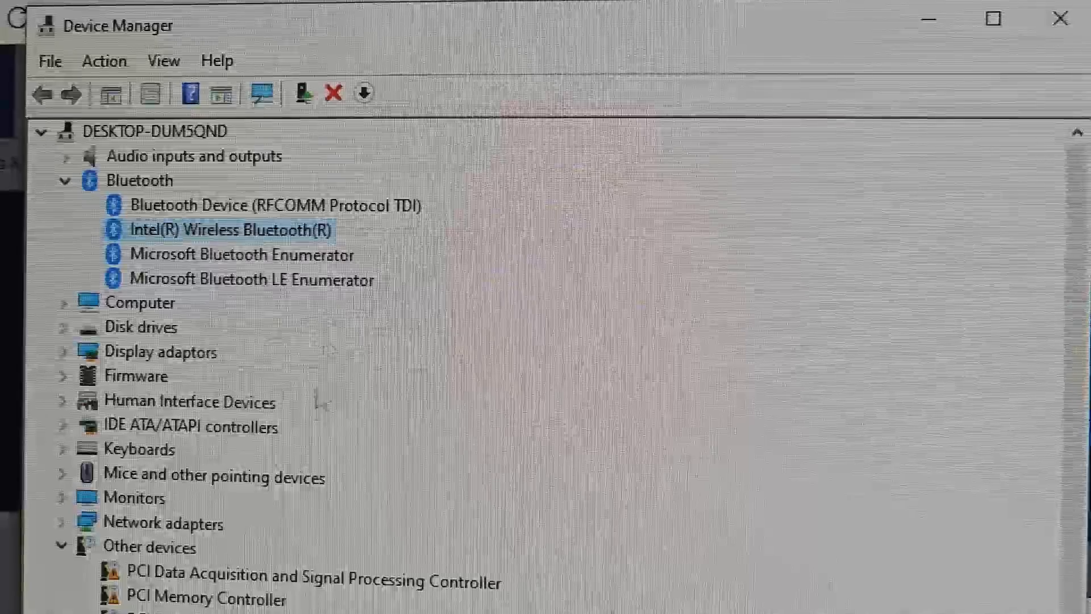
# Step: View Intel(R) Wireless Bluetooth(R) Properties in Device Manager, showing the device works properly
pyautogui.rightClick(228, 229)
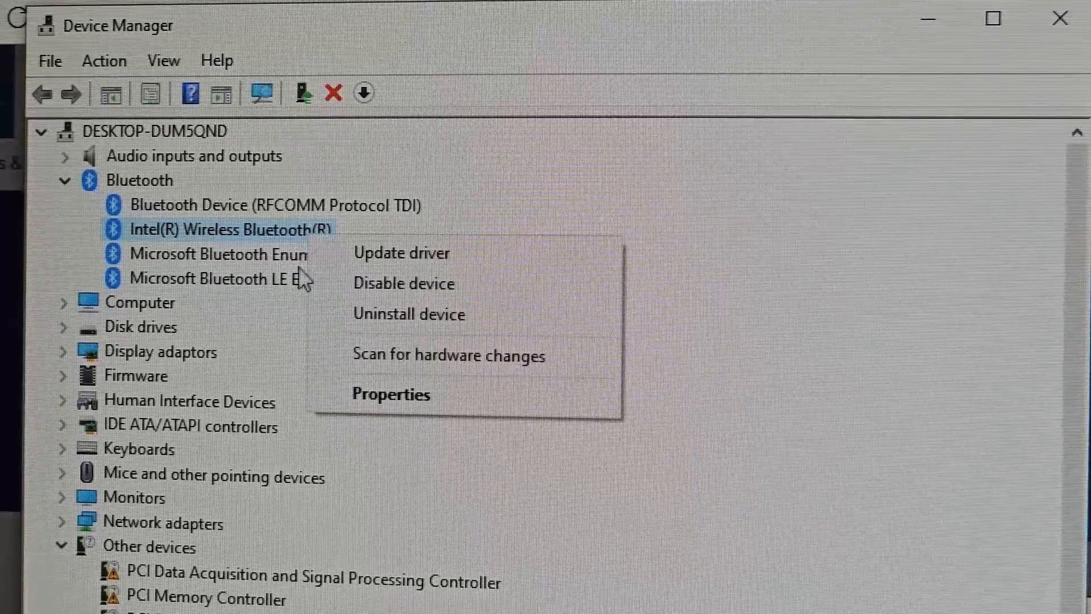
pyautogui.click(391, 393)
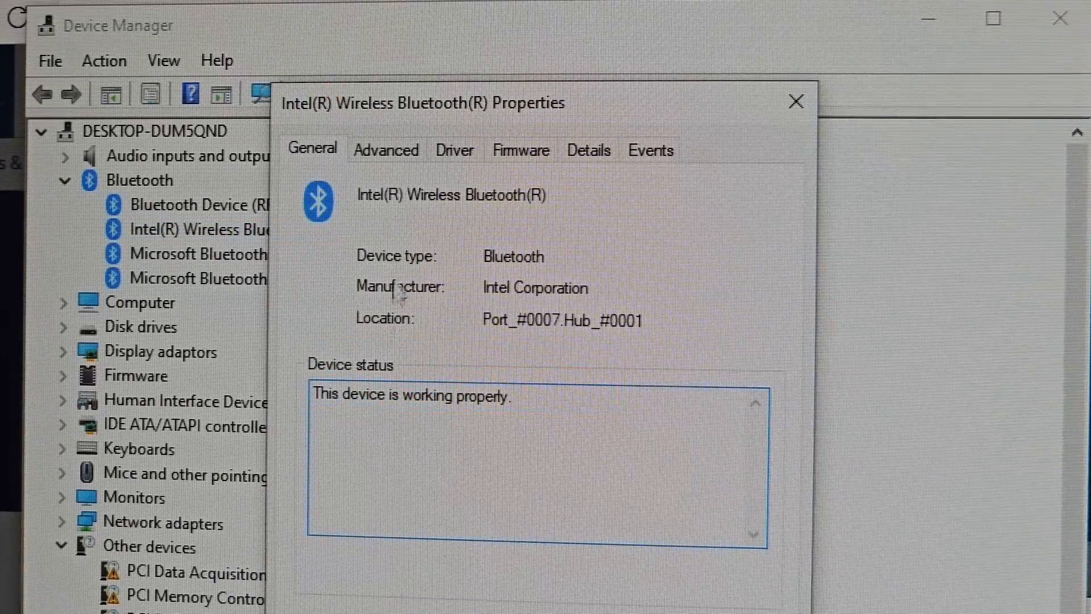
pyautogui.click(386, 149)
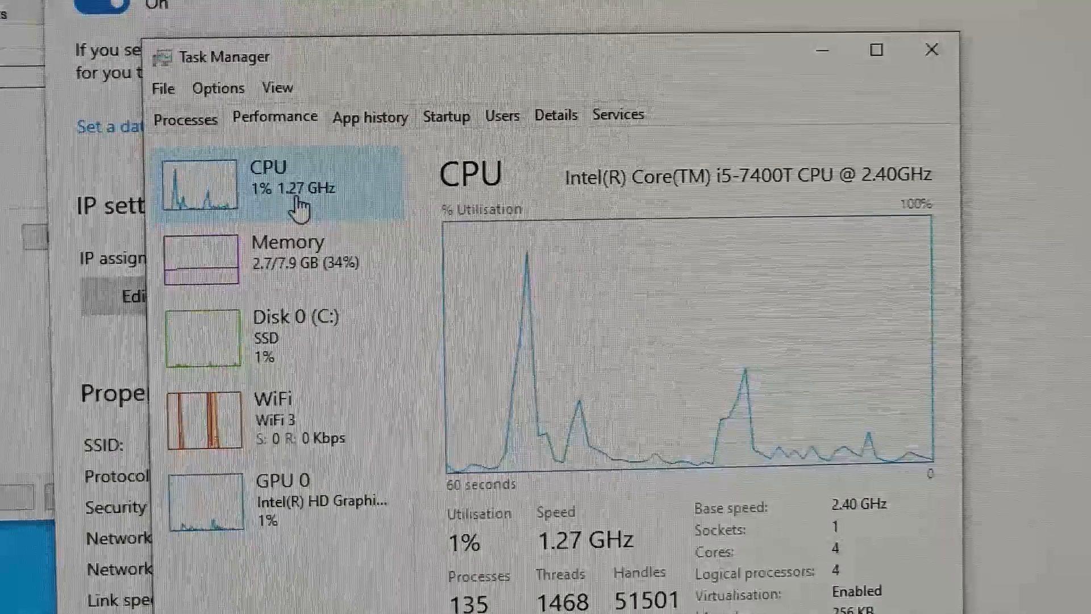
# Step: Confirm Wi-Fi 6 (802.11ax) and Bluetooth firmware version HCI/LMP 12.12460
pyautogui.click(201, 420)
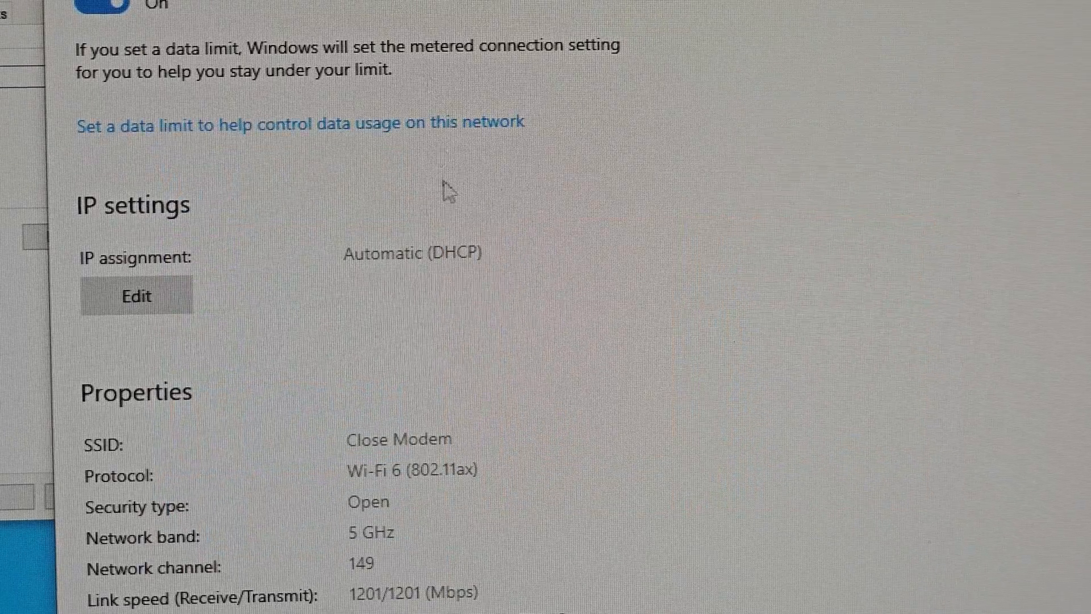
pyautogui.moveTo(390, 557)
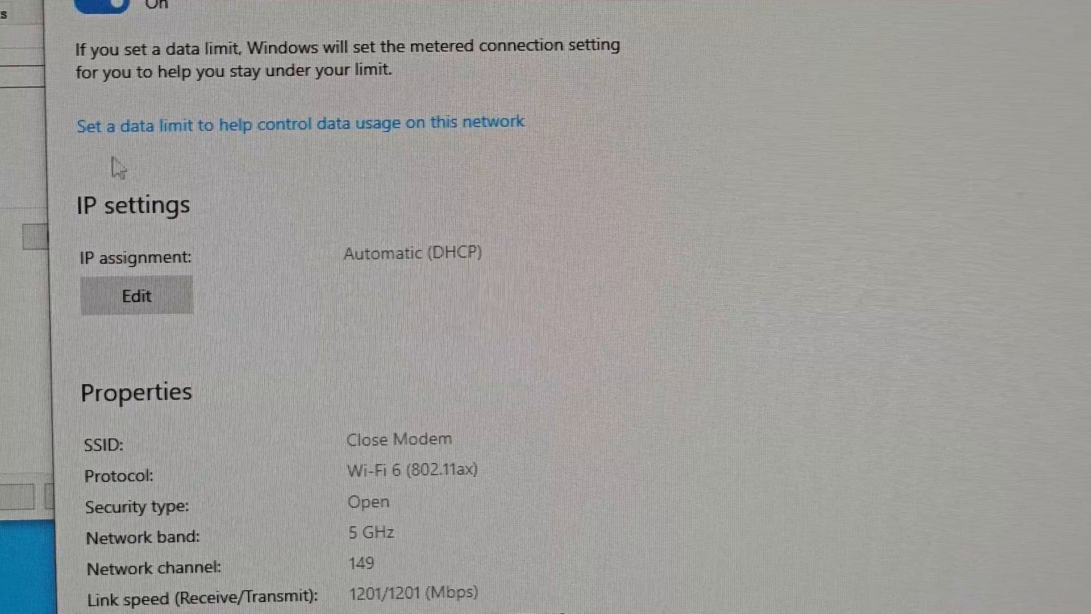
pyautogui.click(136, 295)
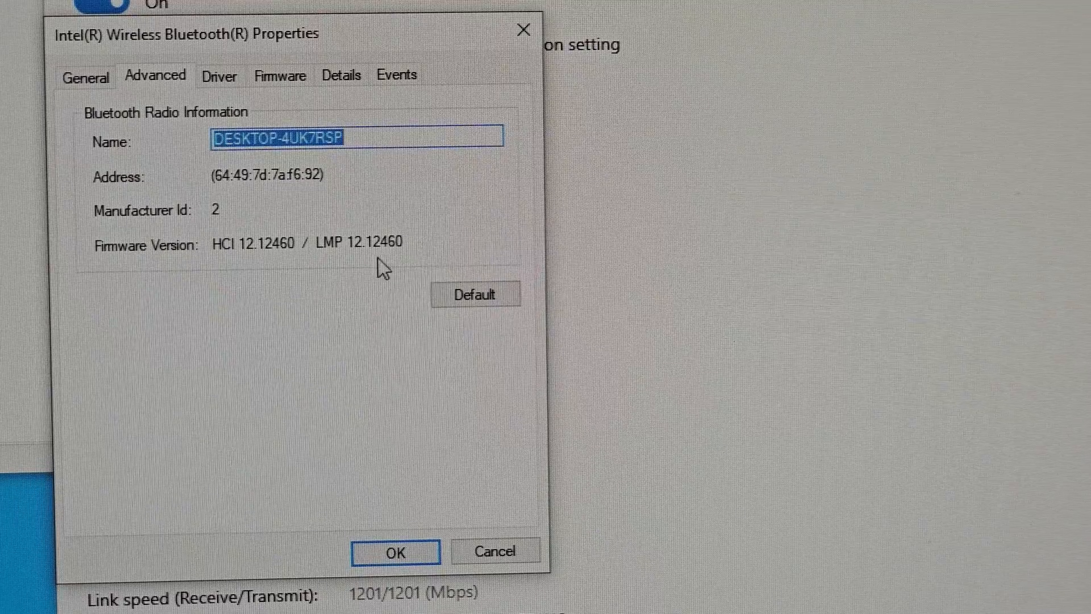
pyautogui.moveTo(337, 257)
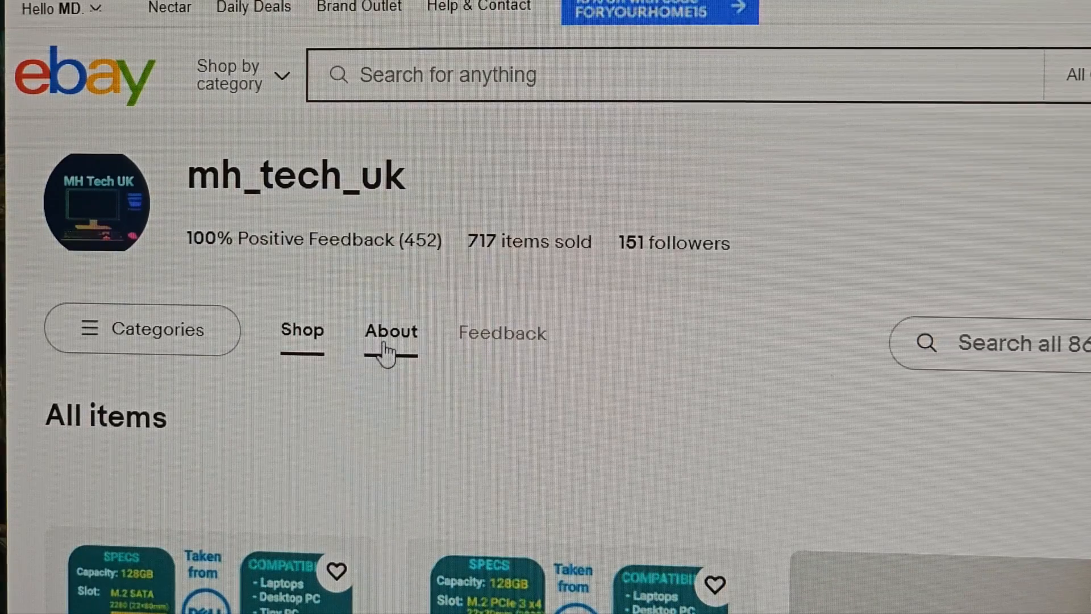
# Step: Show the seller's About information and scroll through their feedback ratings
pyautogui.click(390, 331)
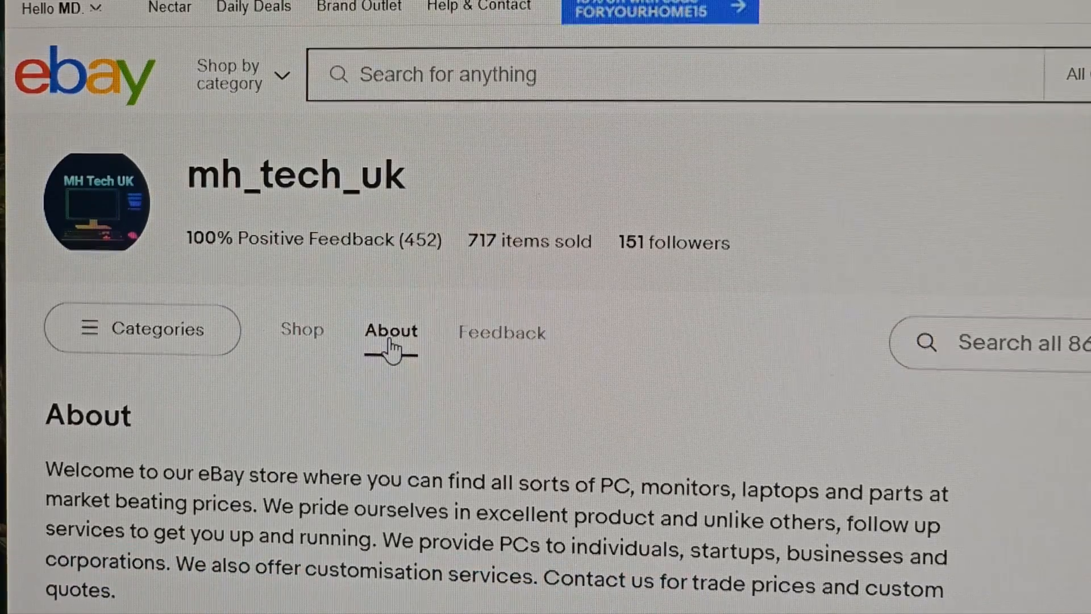
pyautogui.click(501, 332)
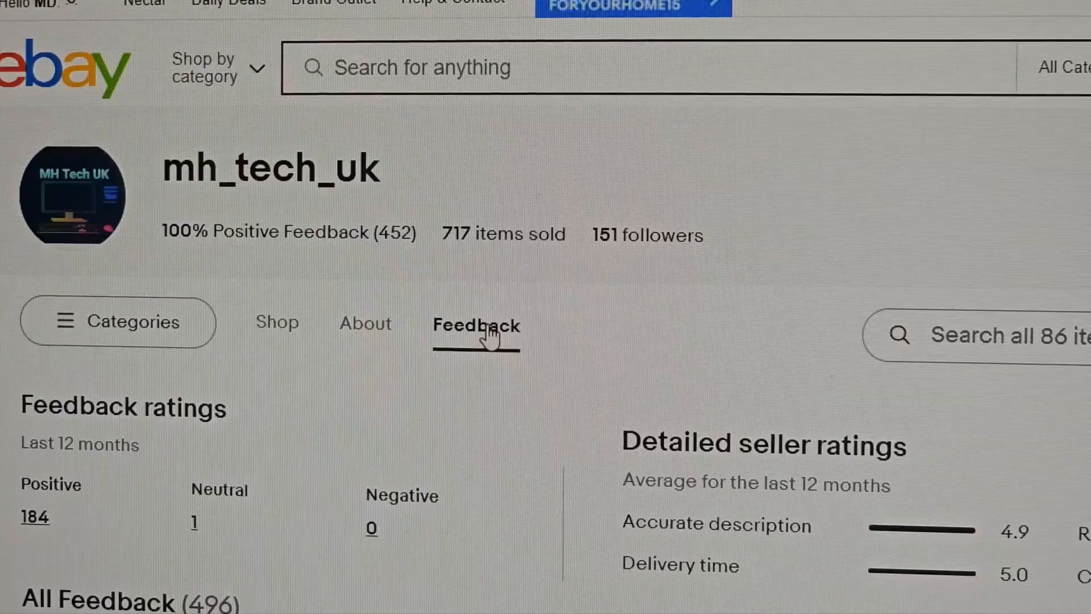
pyautogui.scroll(-3)
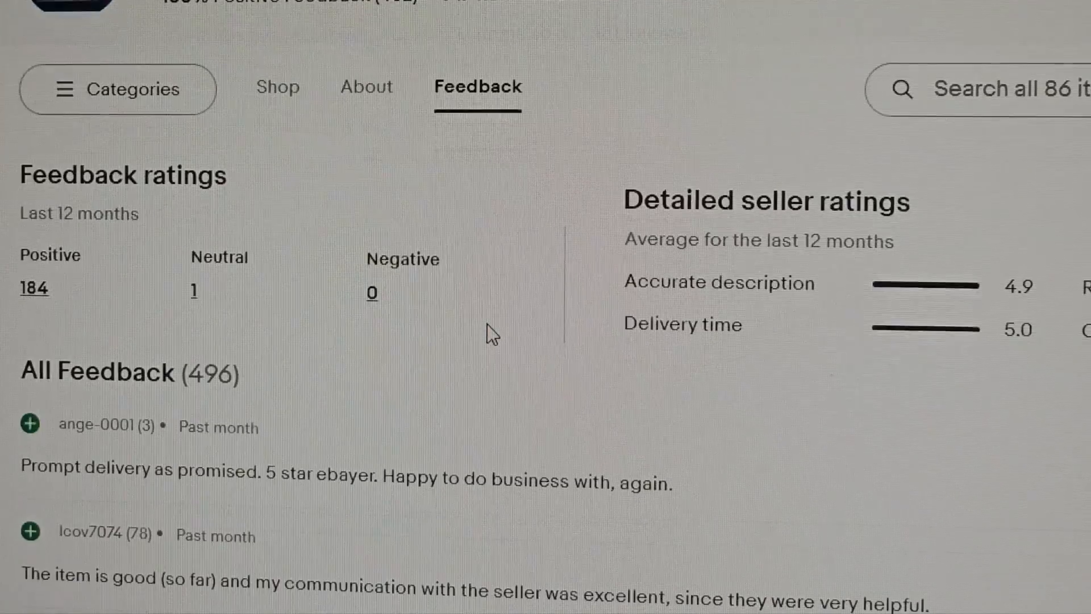
pyautogui.scroll(-3)
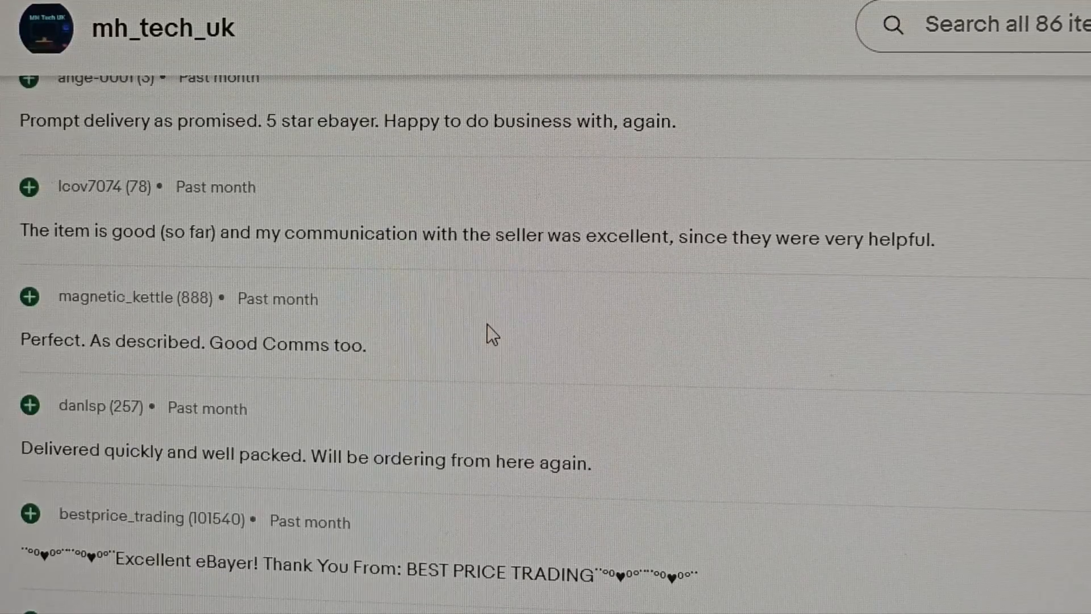
pyautogui.scroll(-3)
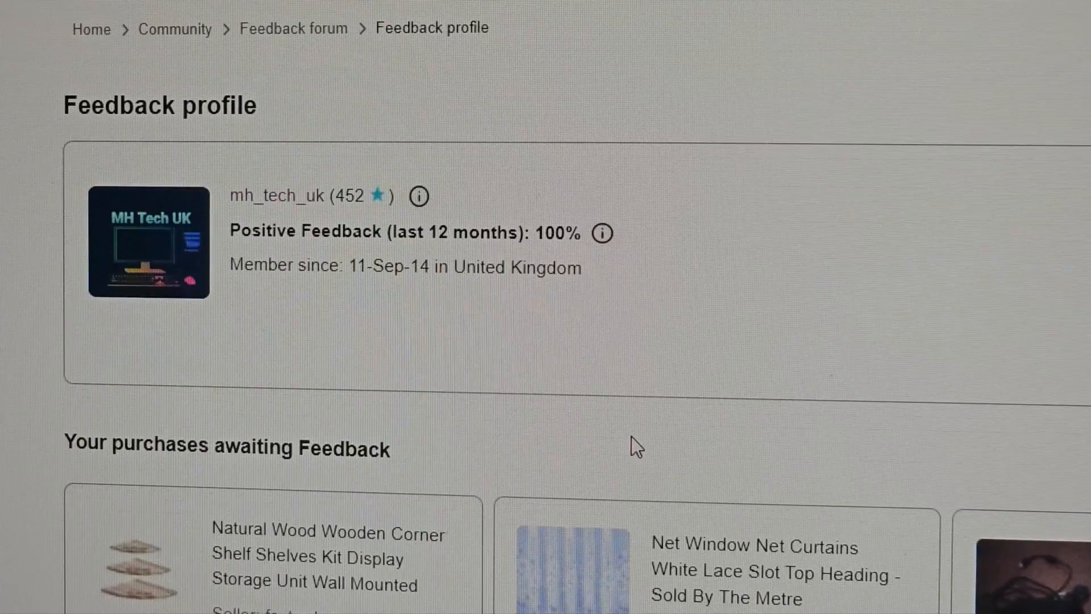
pyautogui.scroll(-3)
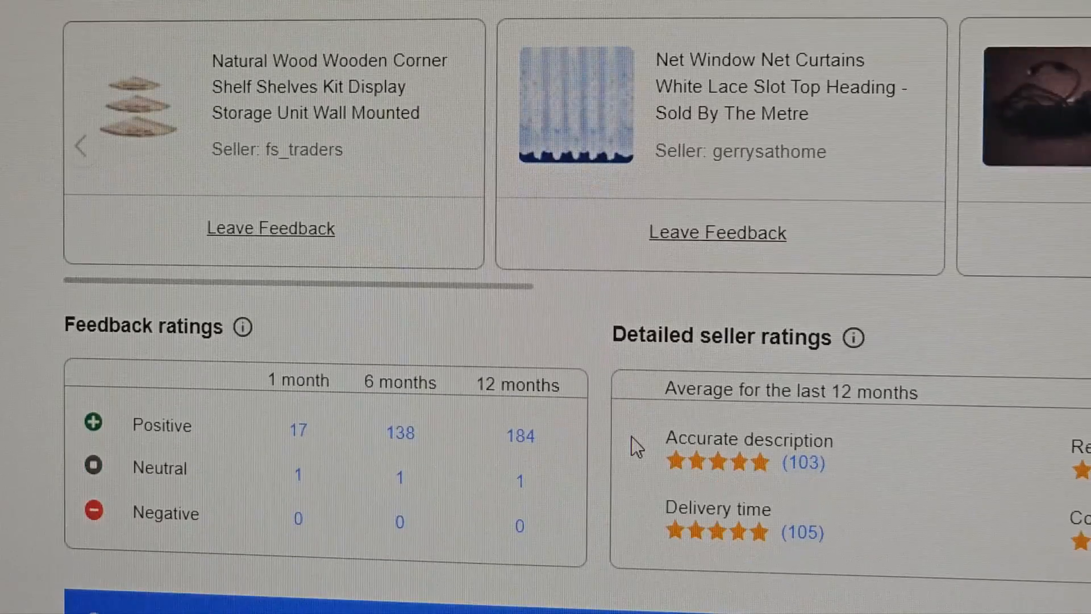
pyautogui.scroll(-3)
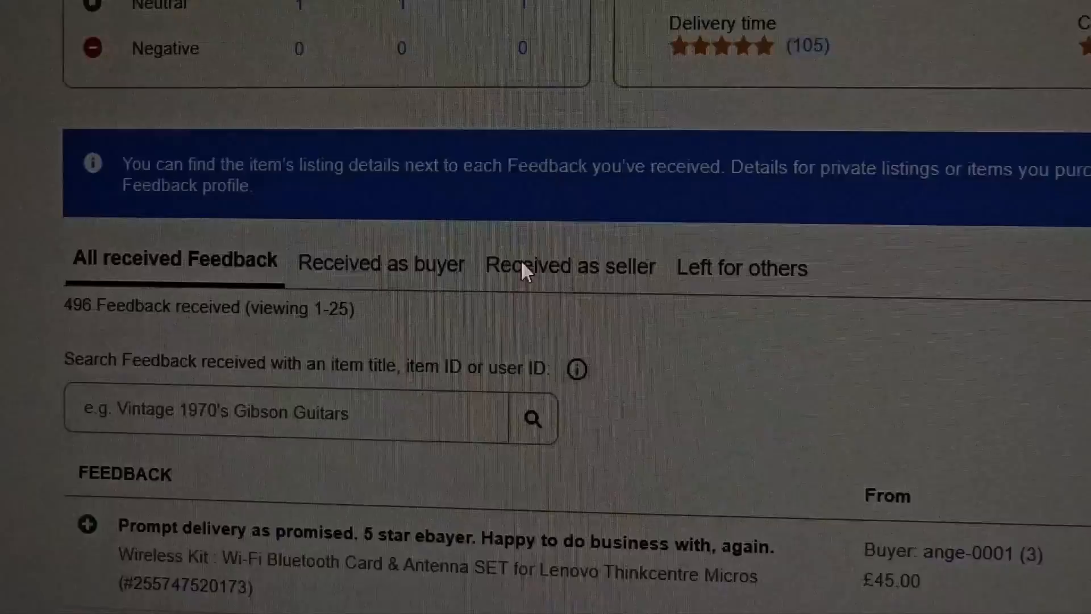
# Step: List feedback received as seller and highlight the seller's reply to the neutral review
pyautogui.click(569, 266)
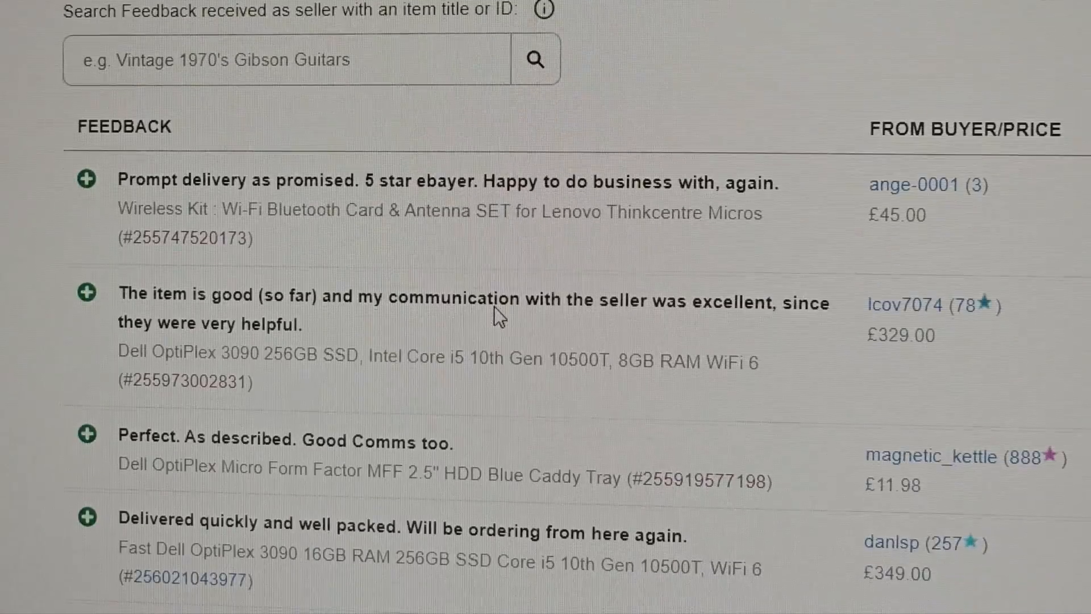
pyautogui.scroll(-3)
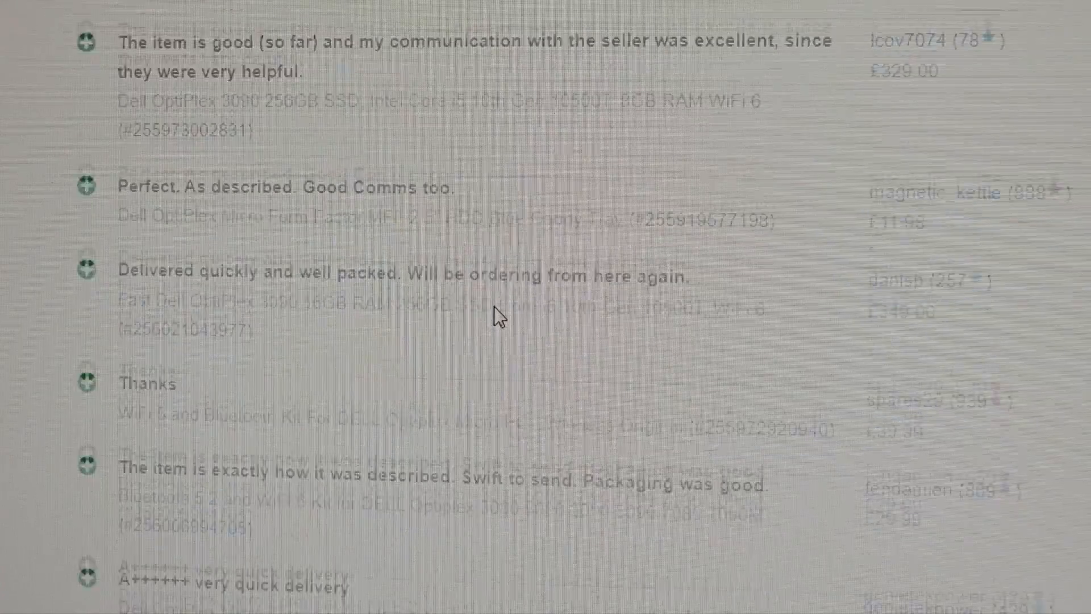
pyautogui.scroll(-3)
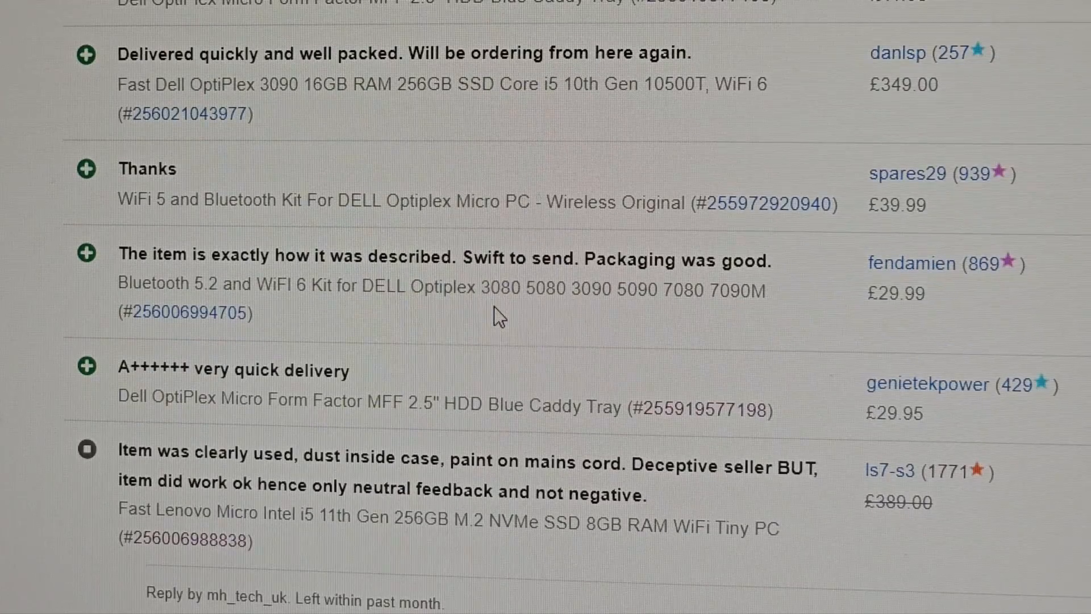
pyautogui.scroll(-3)
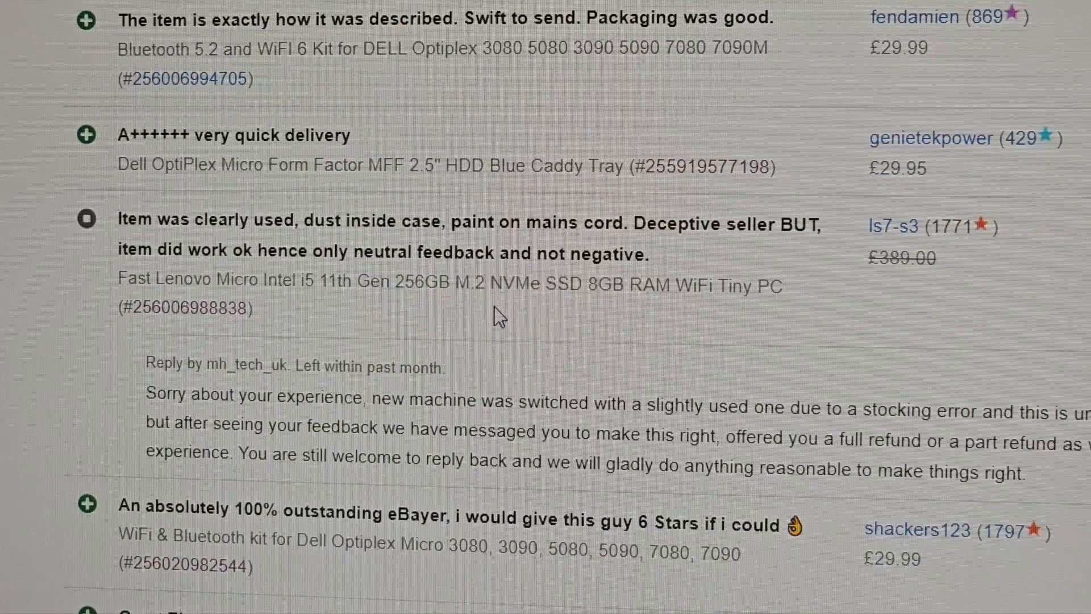
pyautogui.scroll(-3)
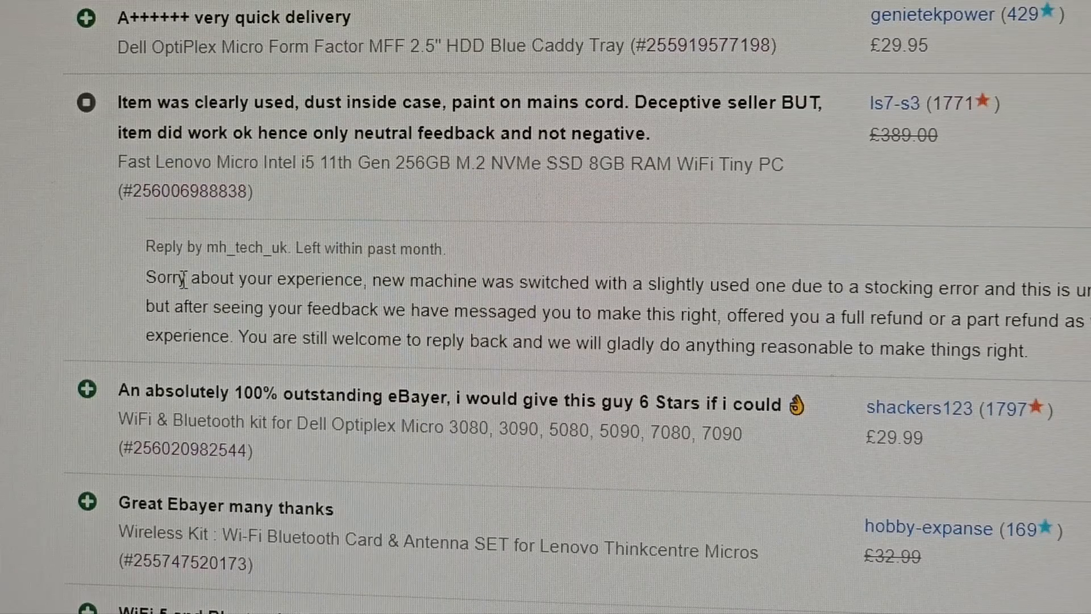
pyautogui.moveTo(145, 279); pyautogui.dragTo(442, 307)
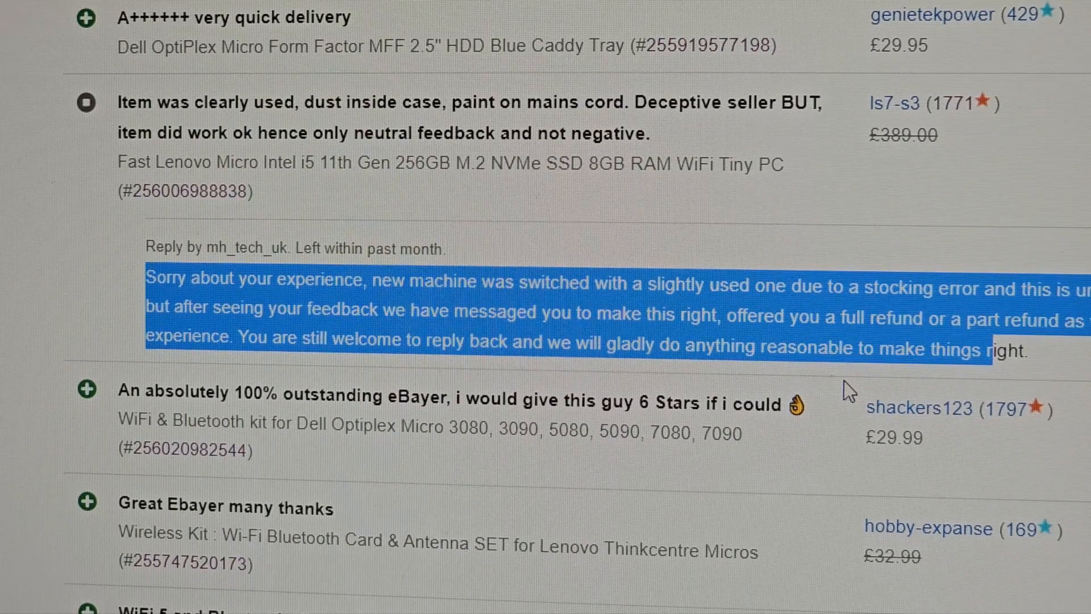
pyautogui.scroll(-3)
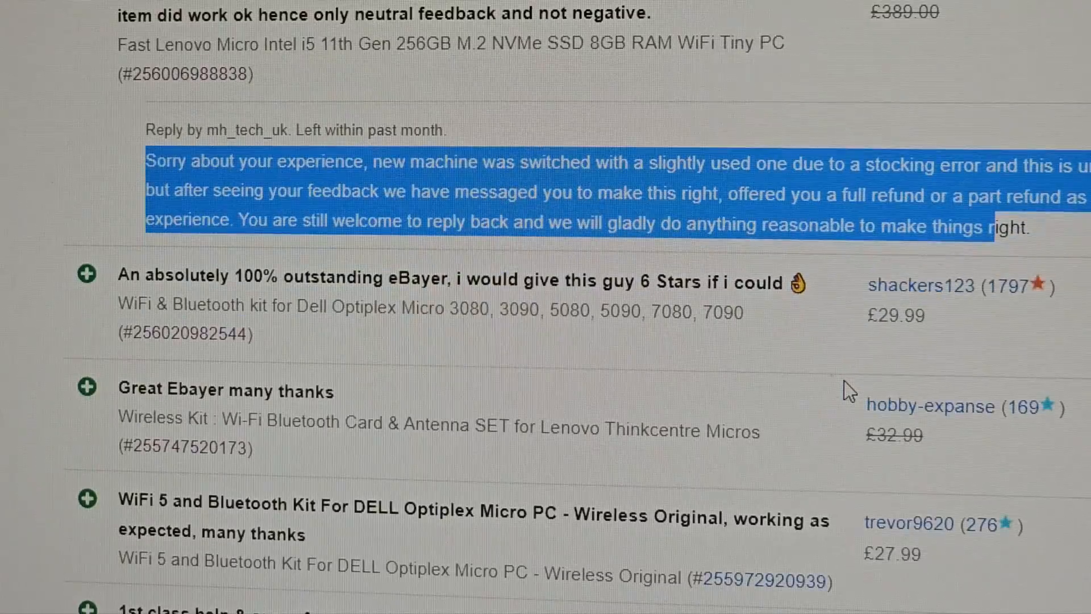
pyautogui.scroll(-3)
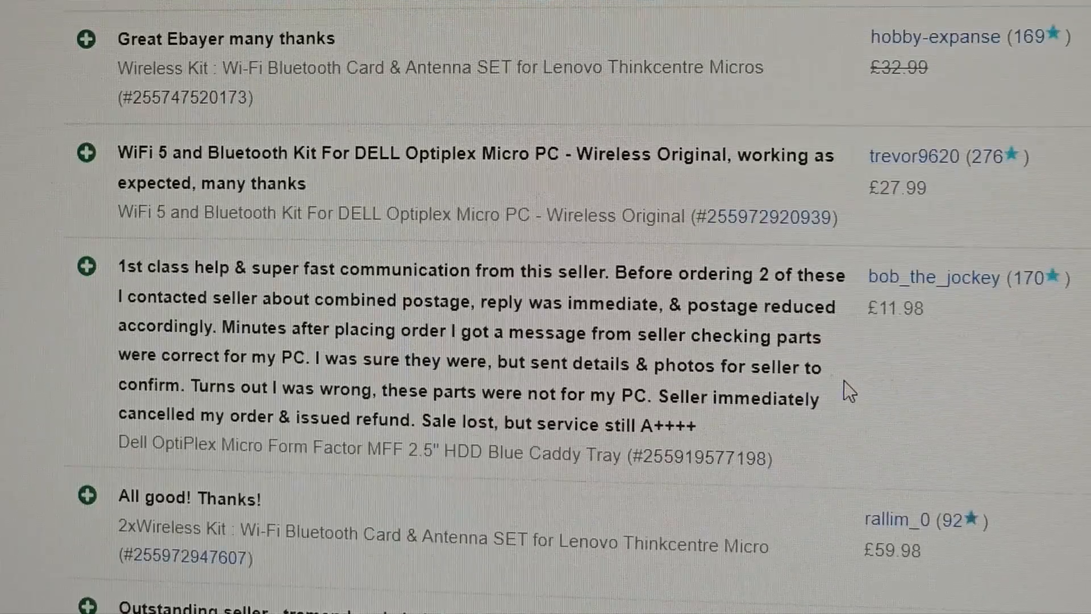